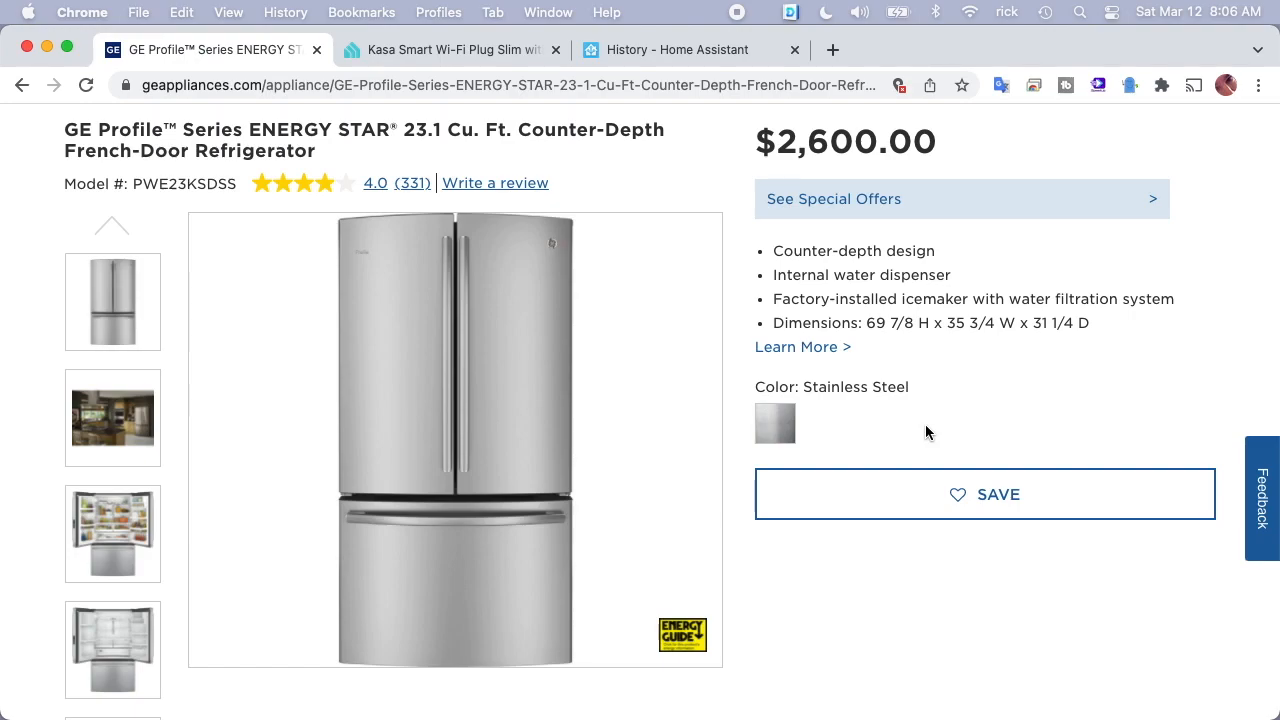
Close the GE refrigerator and Kasa Smart plug product pages, leaving Home Assistant's history chart
left_click(317, 49)
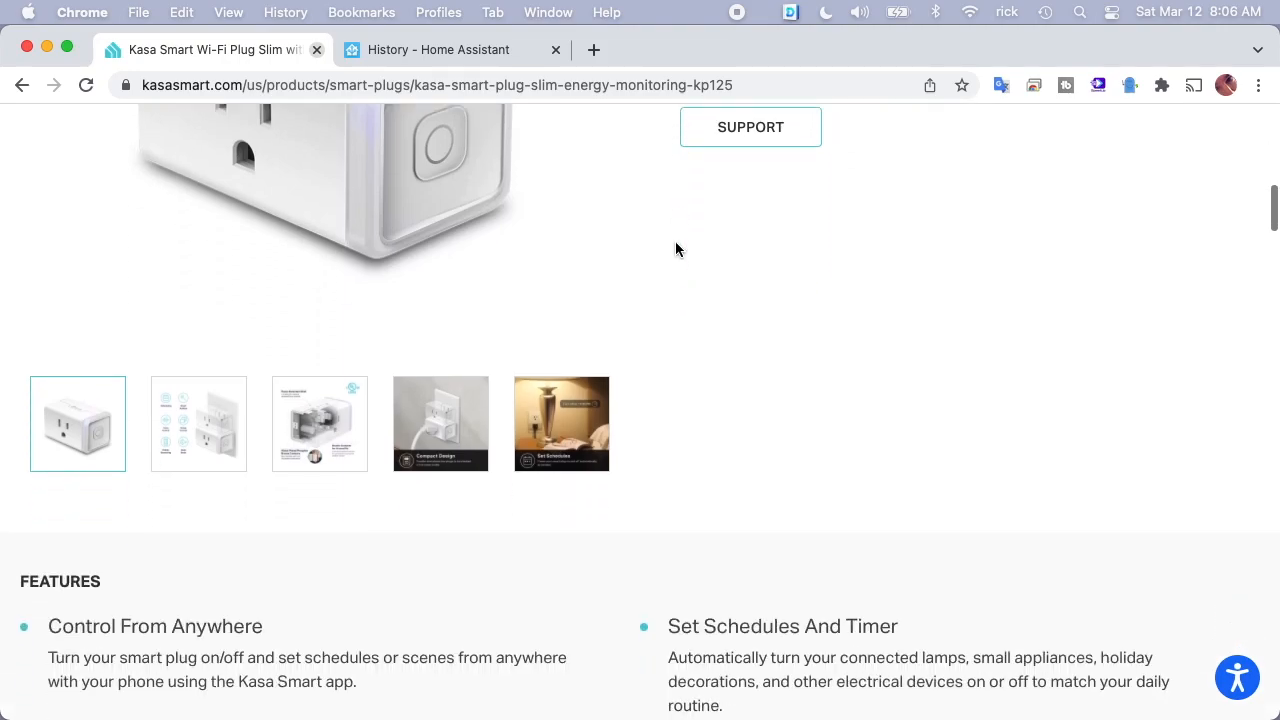
scroll("up", 3)
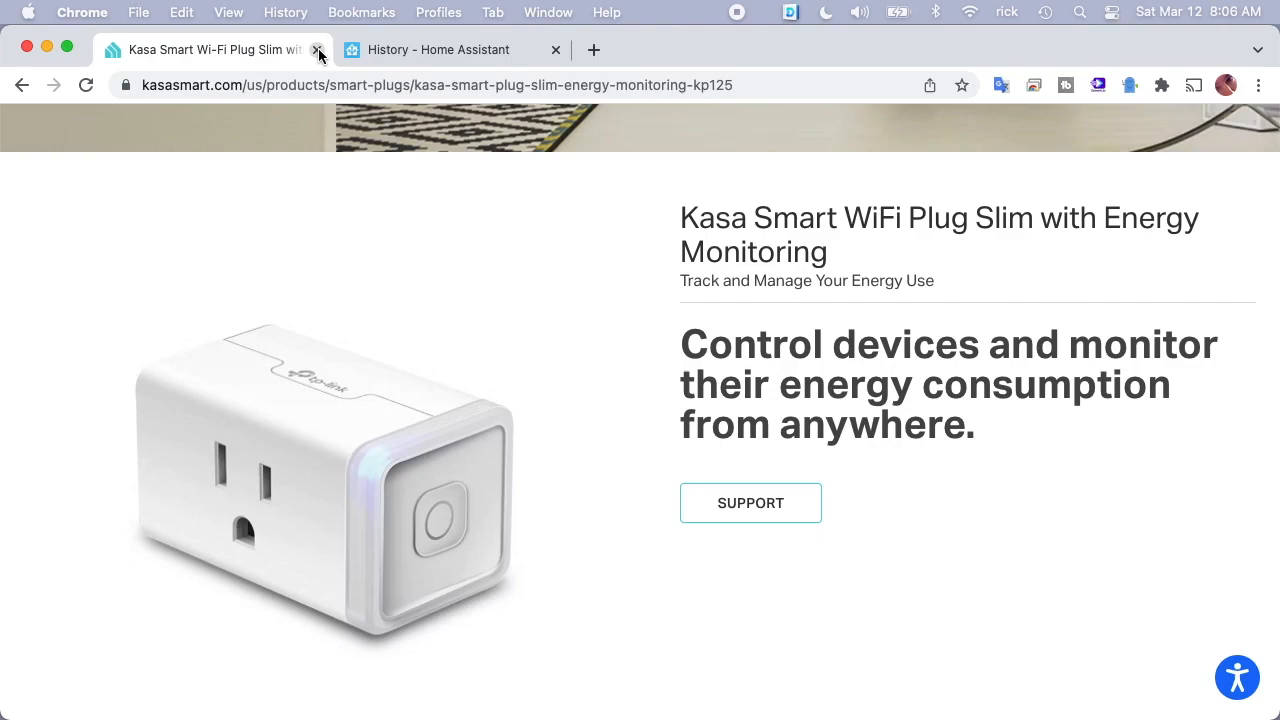
left_click(316, 49)
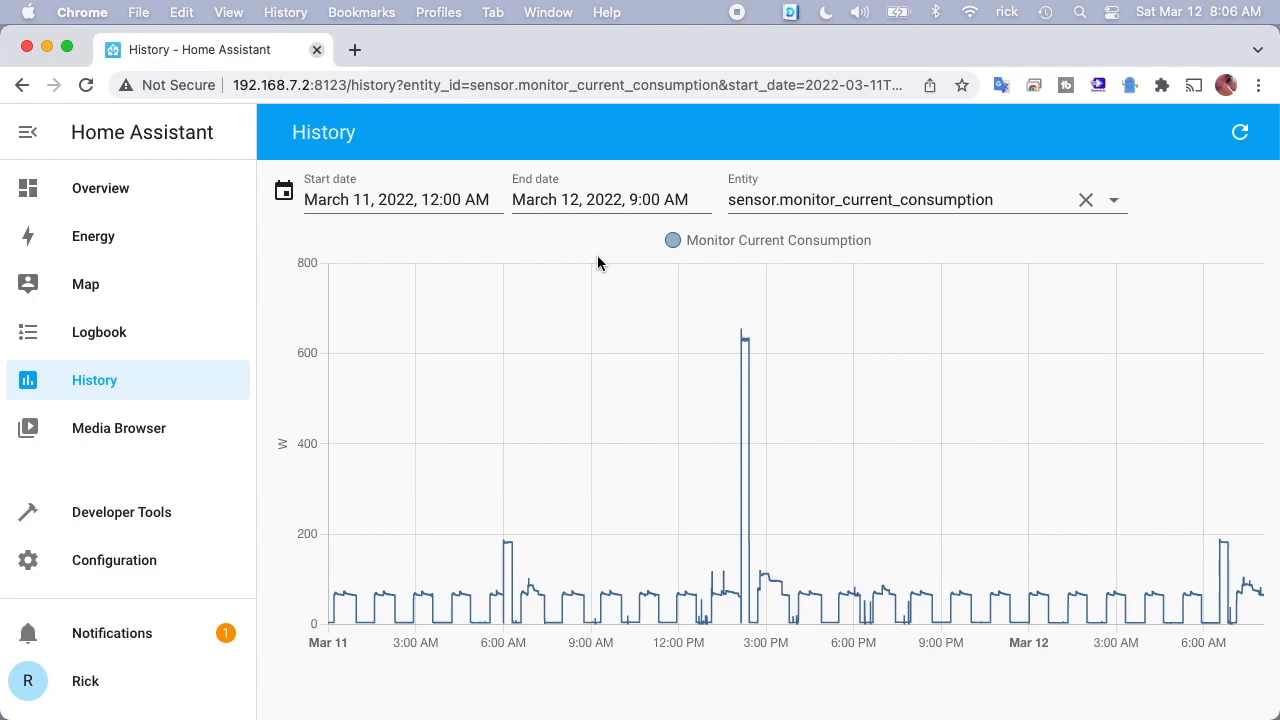
mouse_move(460, 446)
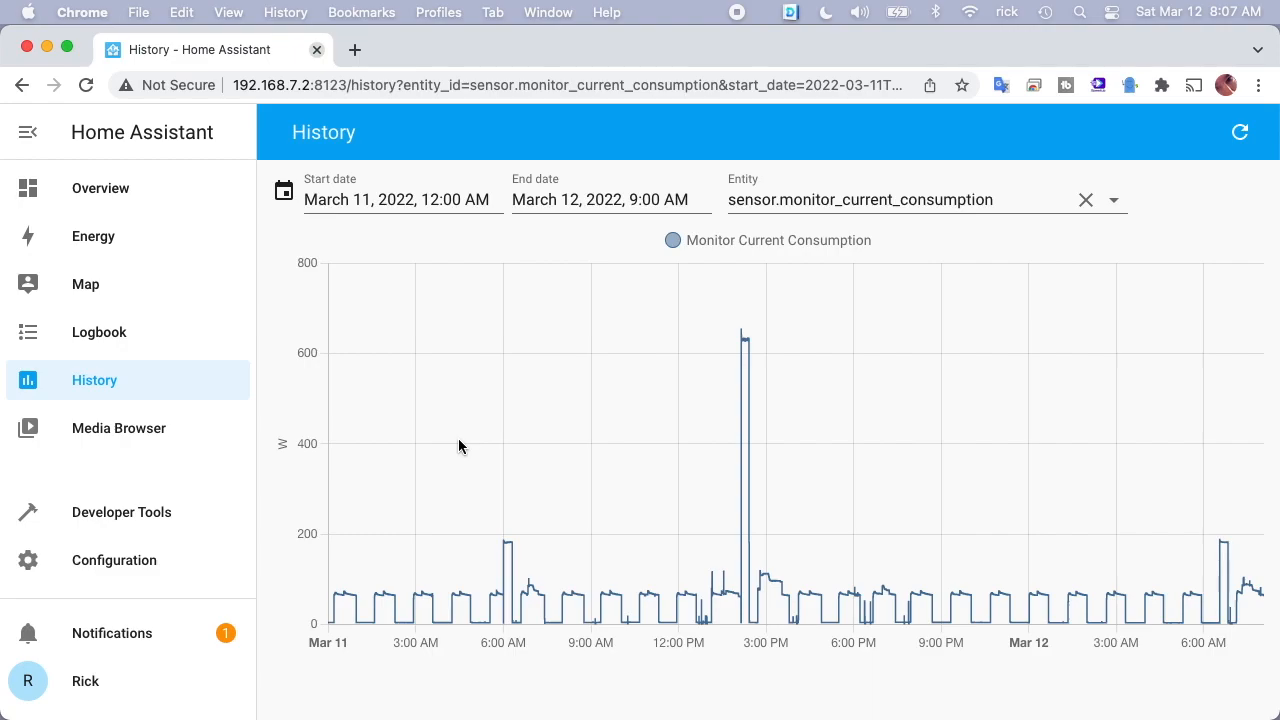
mouse_move(440, 222)
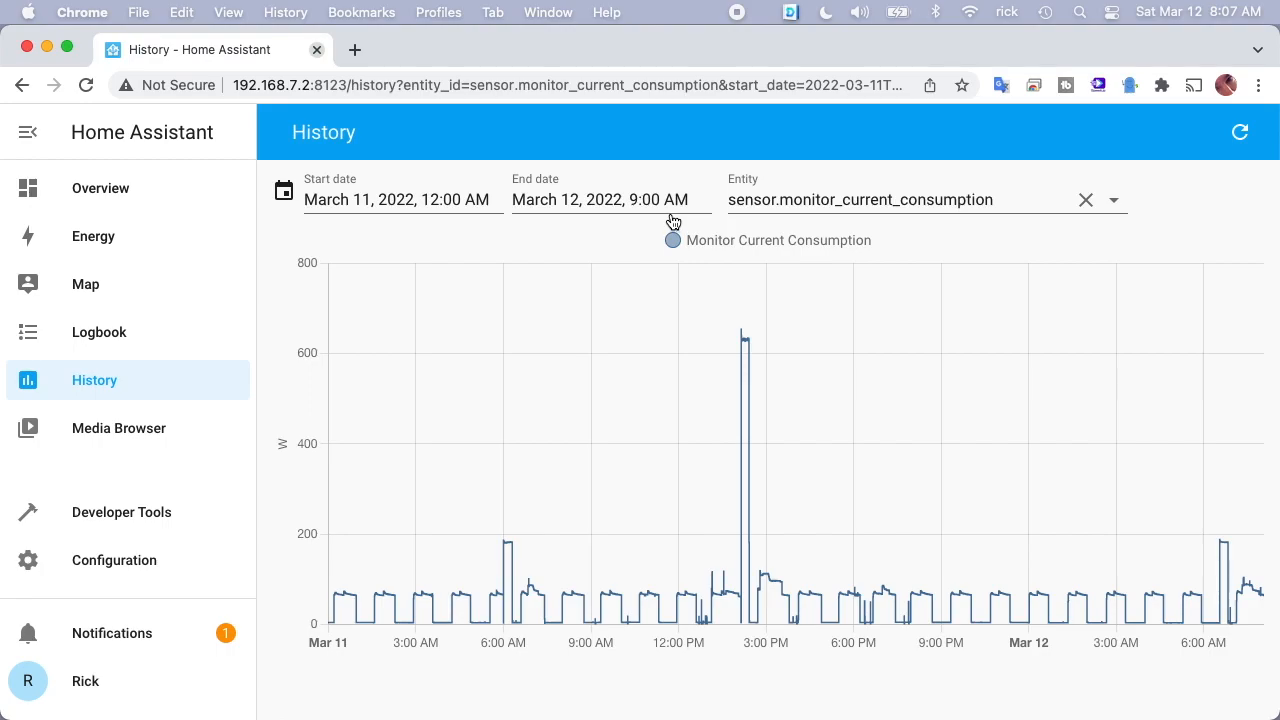
mouse_move(645, 238)
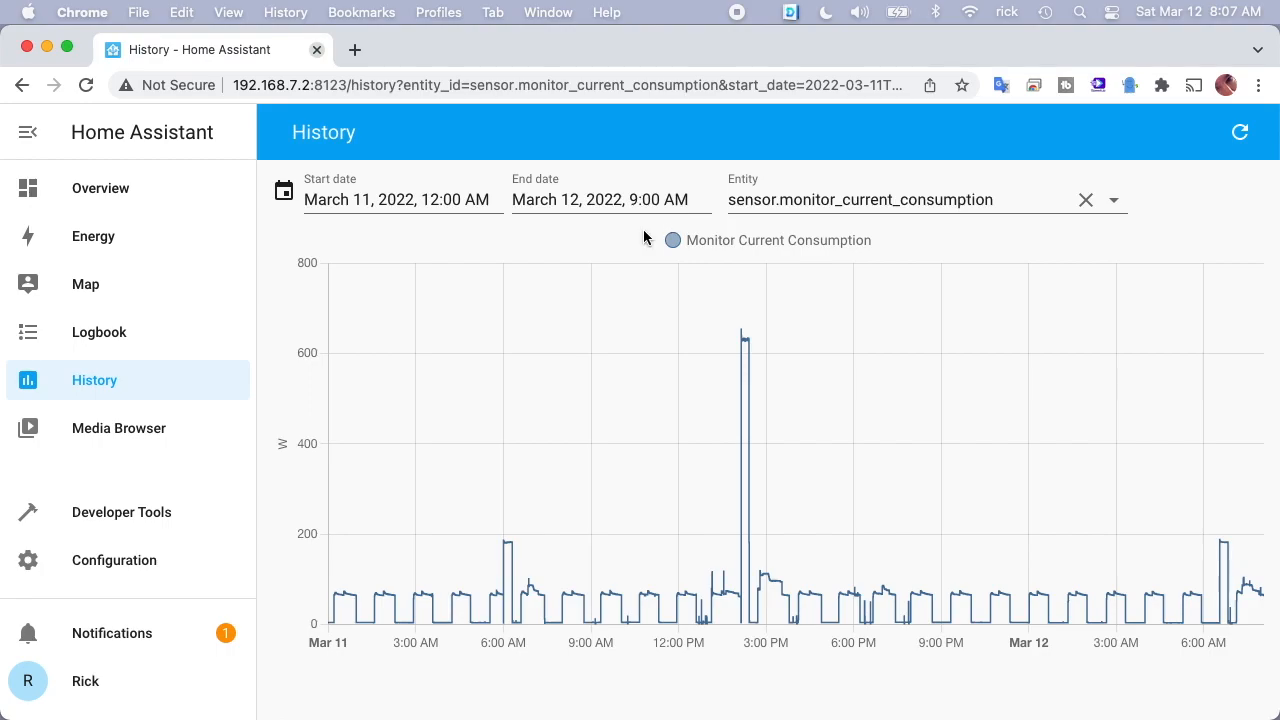
mouse_move(349, 268)
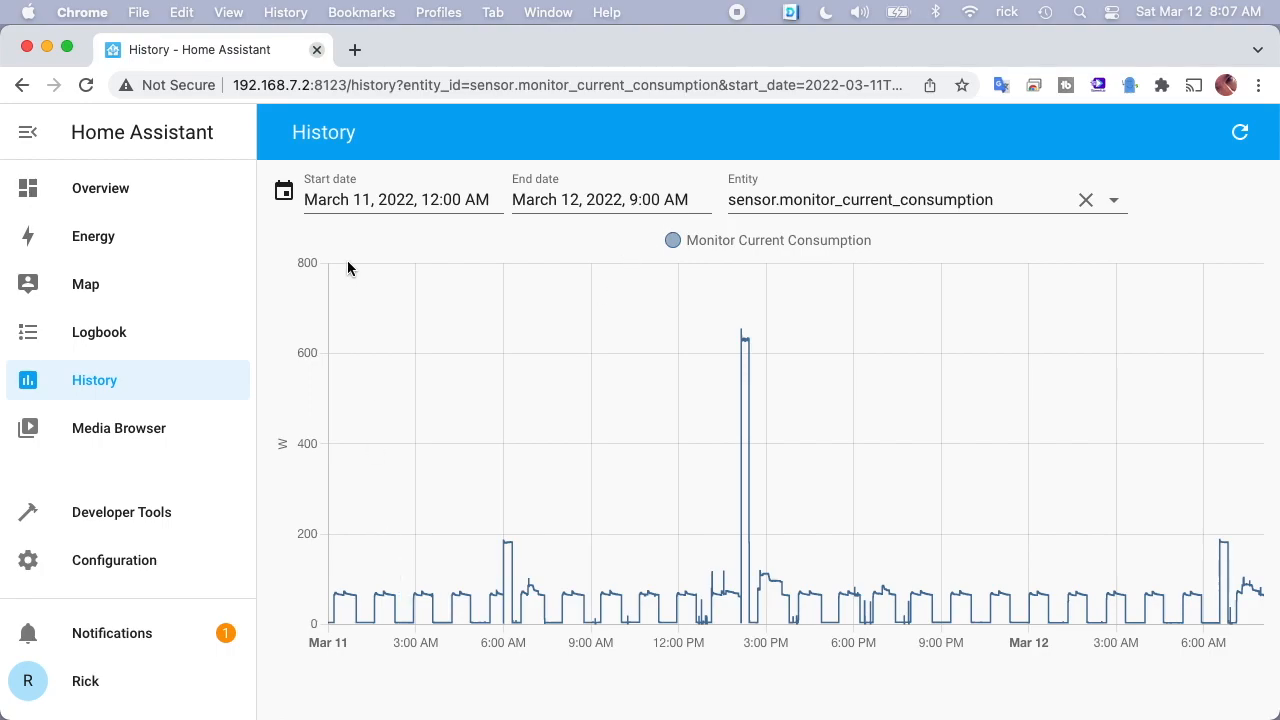
mouse_move(337, 613)
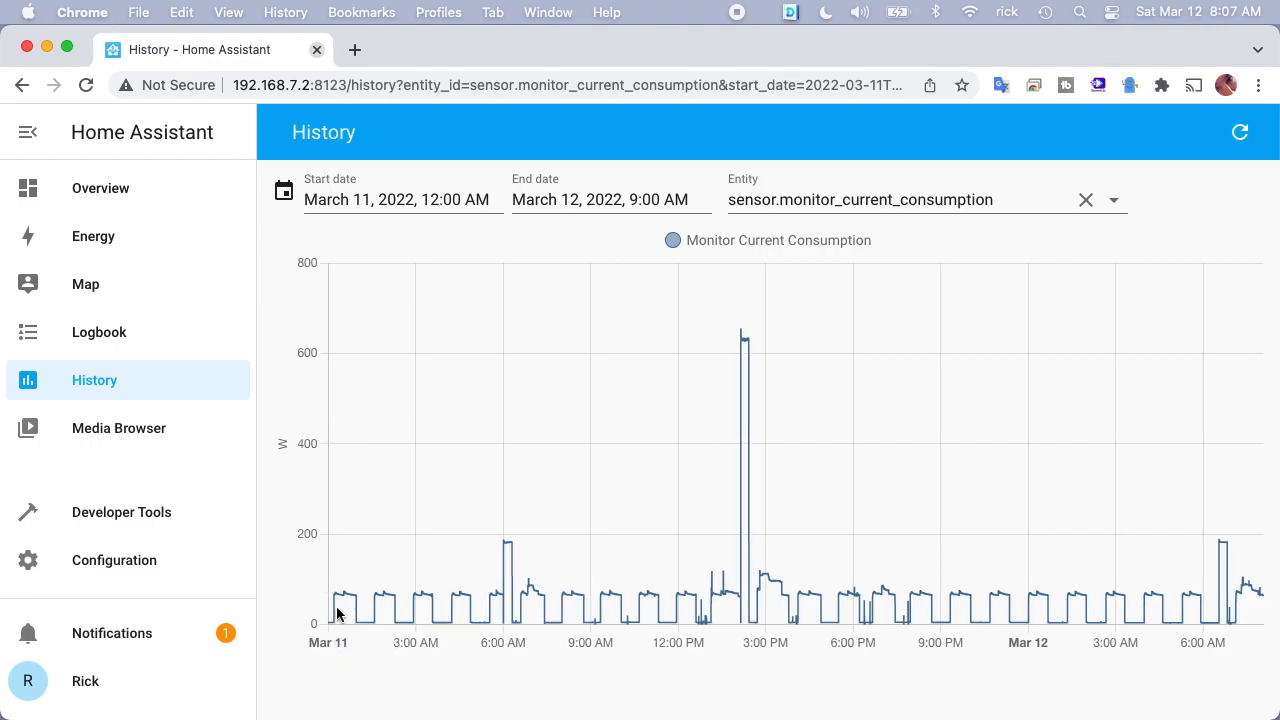
mouse_move(342, 600)
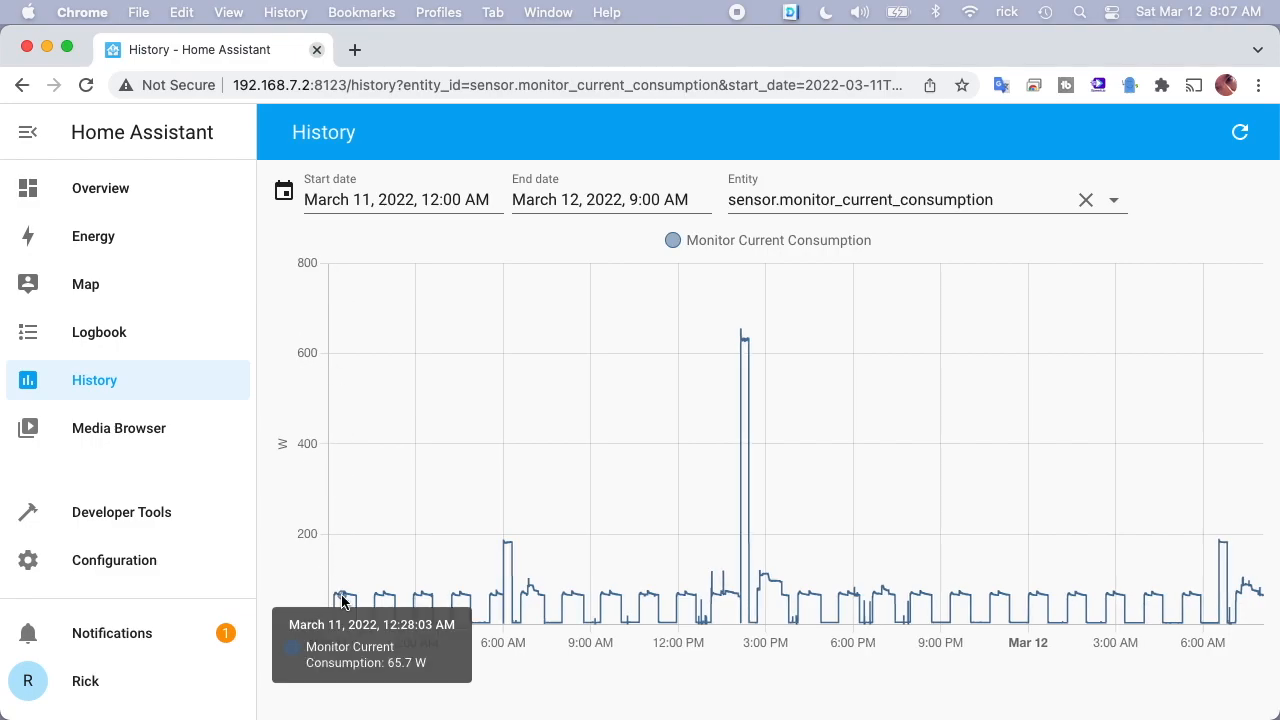
mouse_move(338, 595)
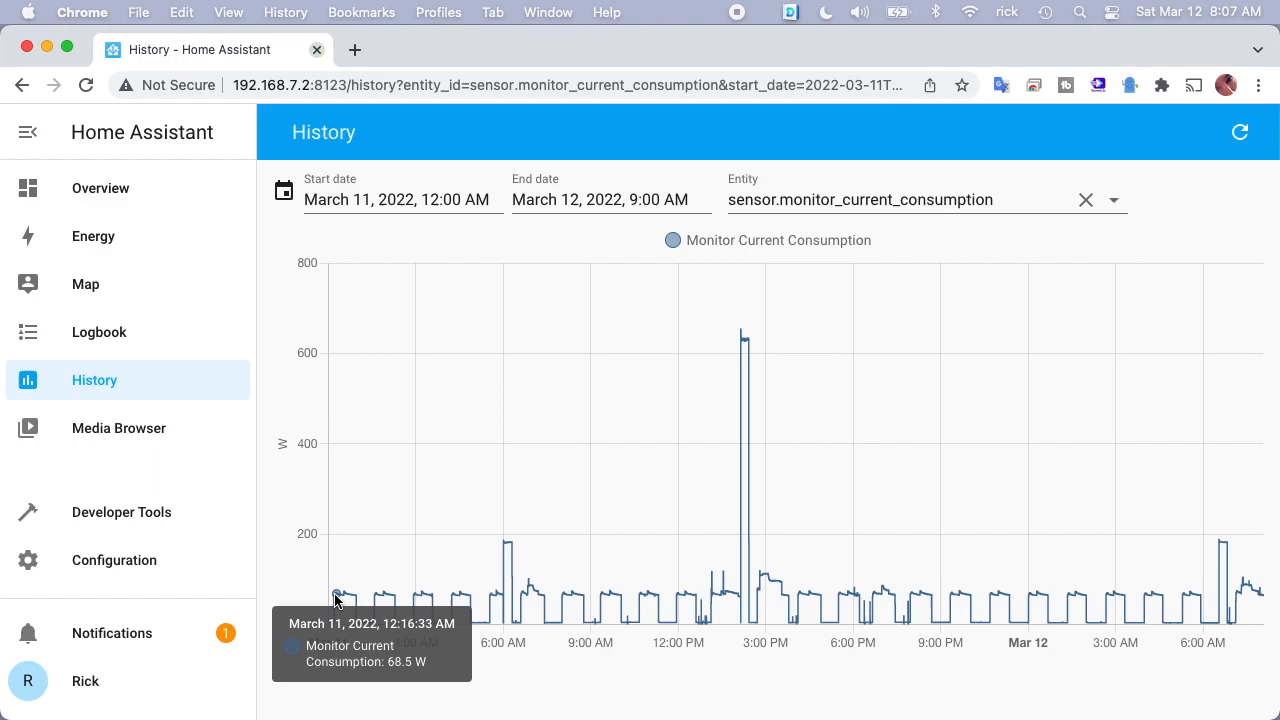
mouse_move(340, 598)
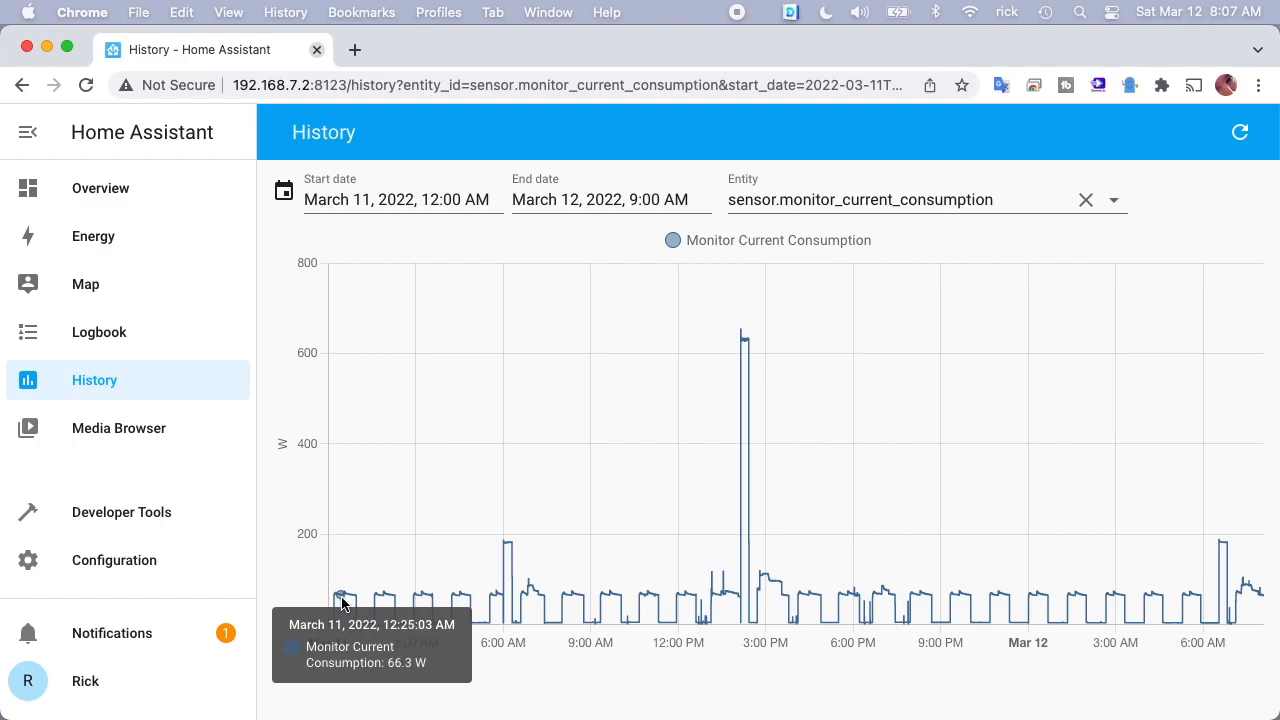
mouse_move(347, 598)
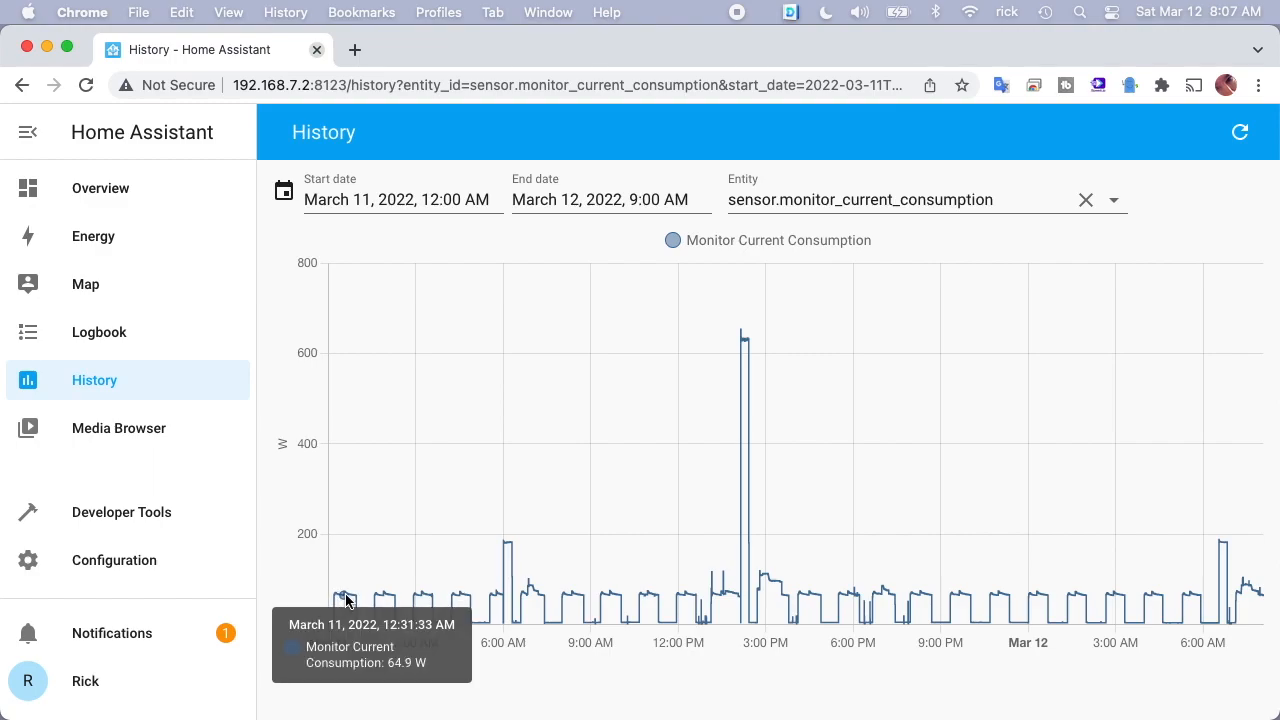
mouse_move(365, 628)
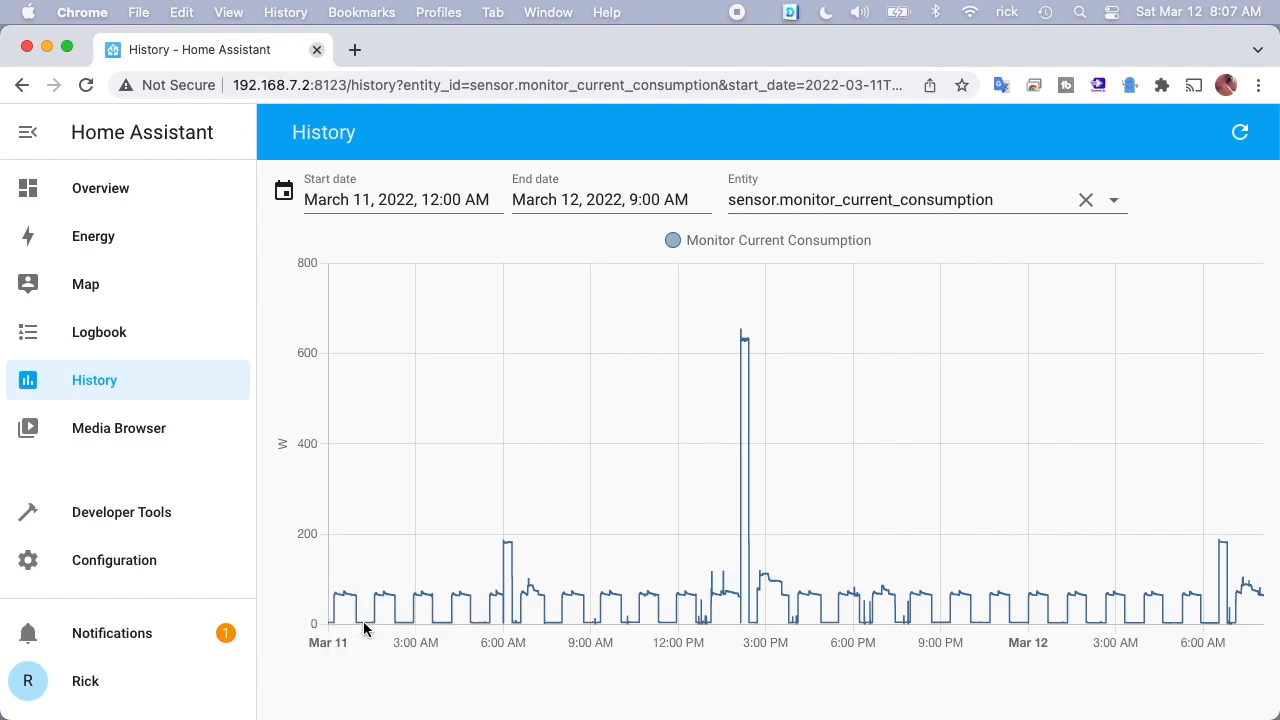
mouse_move(365, 627)
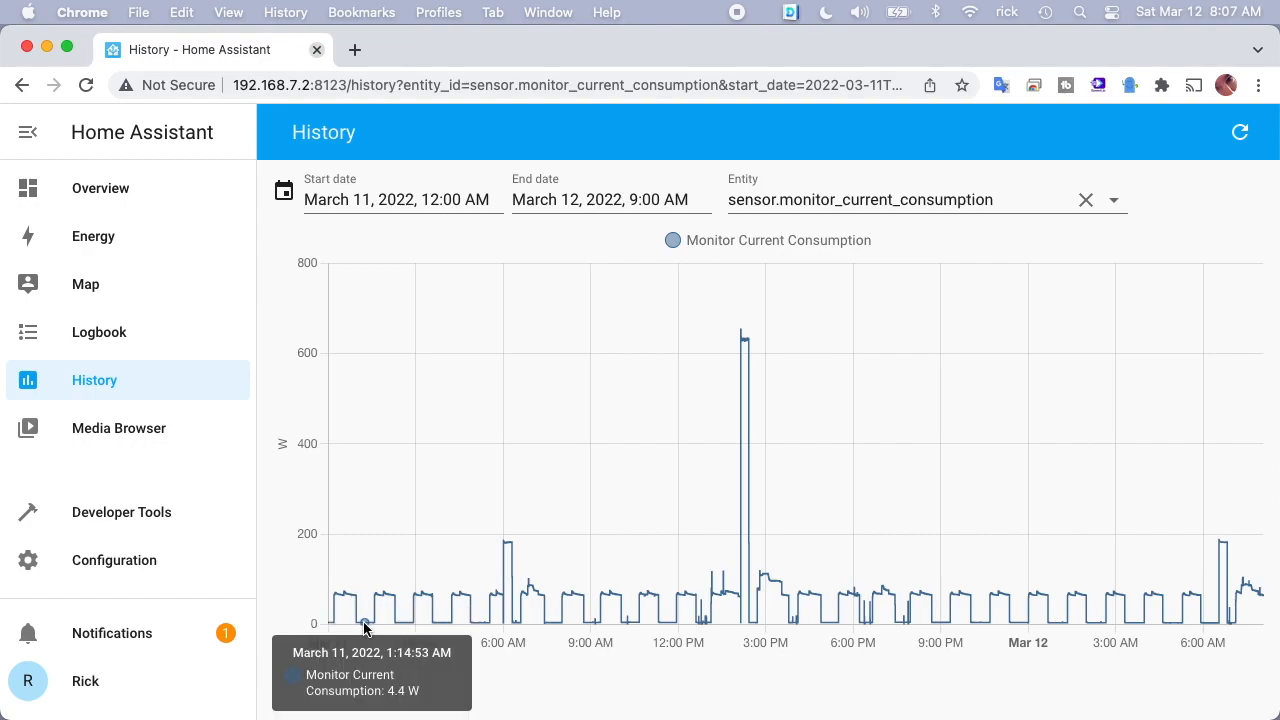
mouse_move(364, 628)
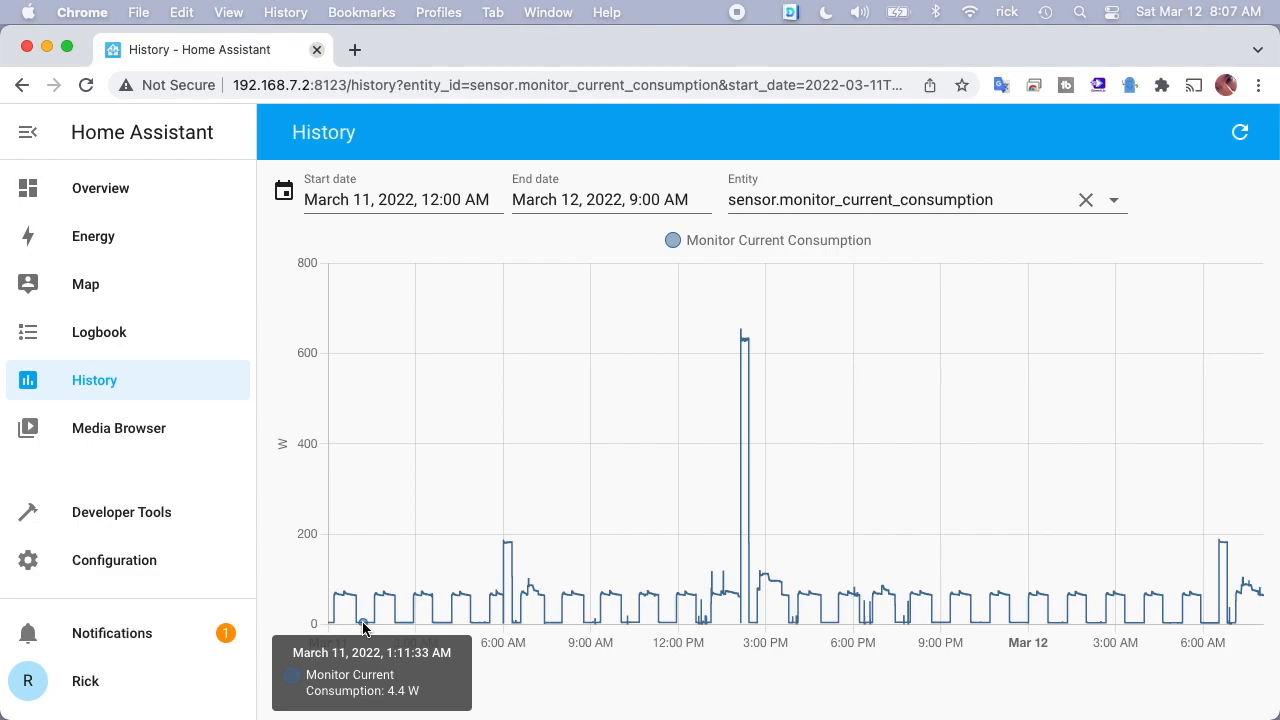
mouse_move(389, 598)
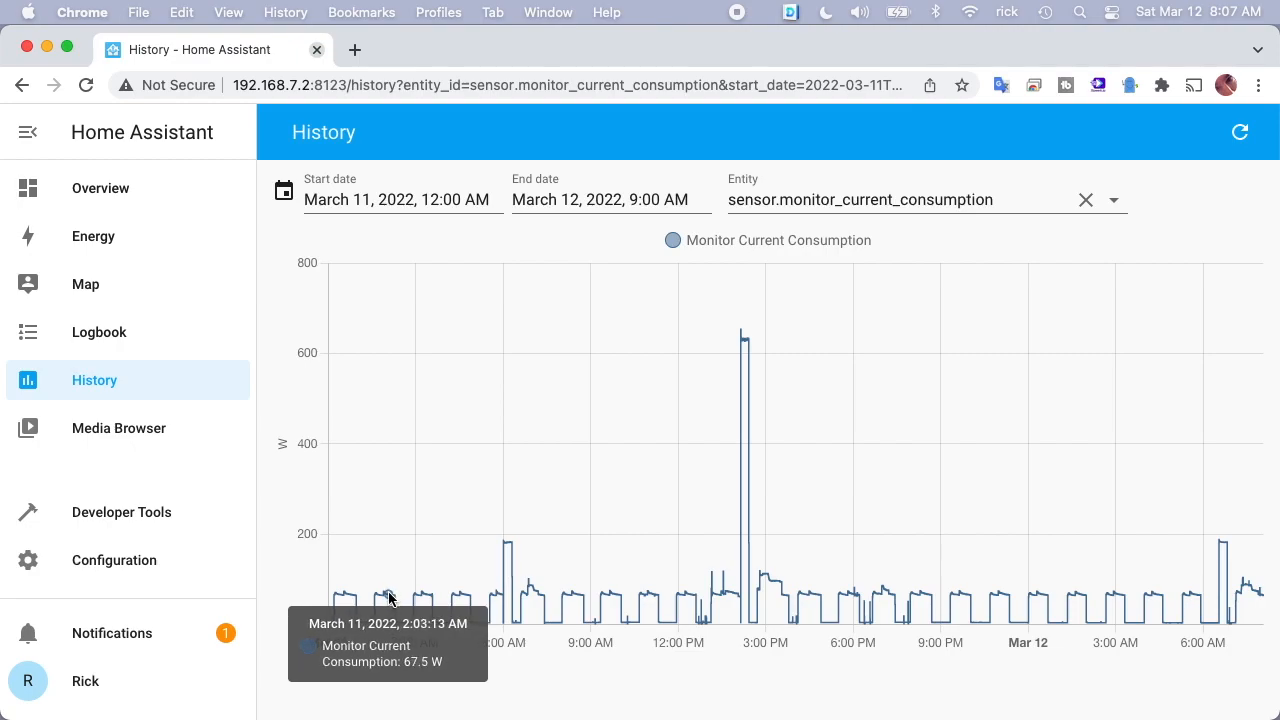
mouse_move(462, 622)
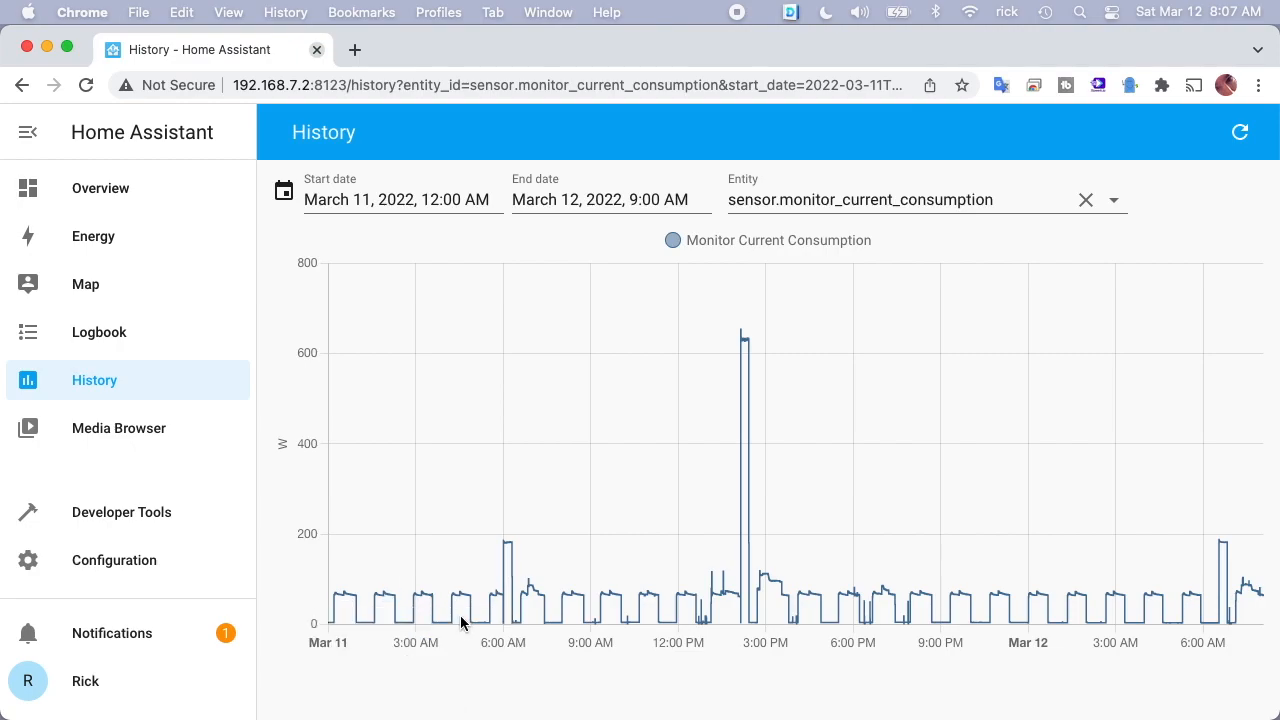
mouse_move(503, 618)
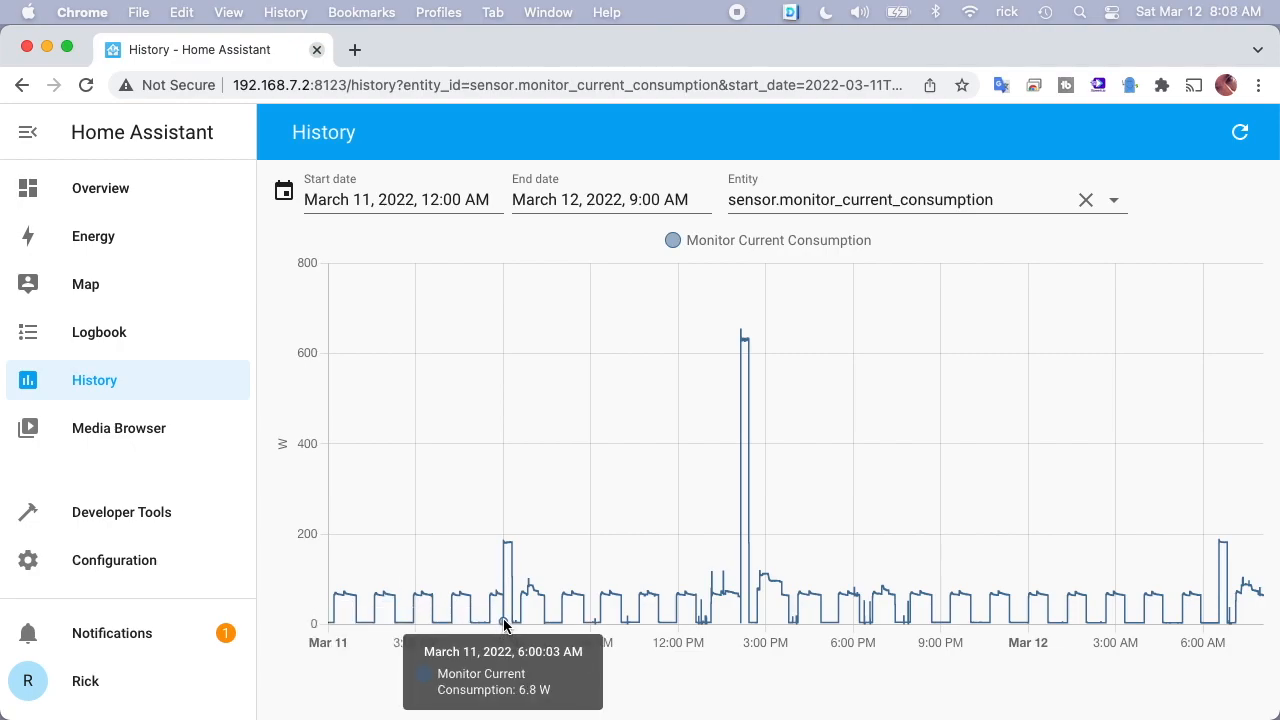
mouse_move(508, 545)
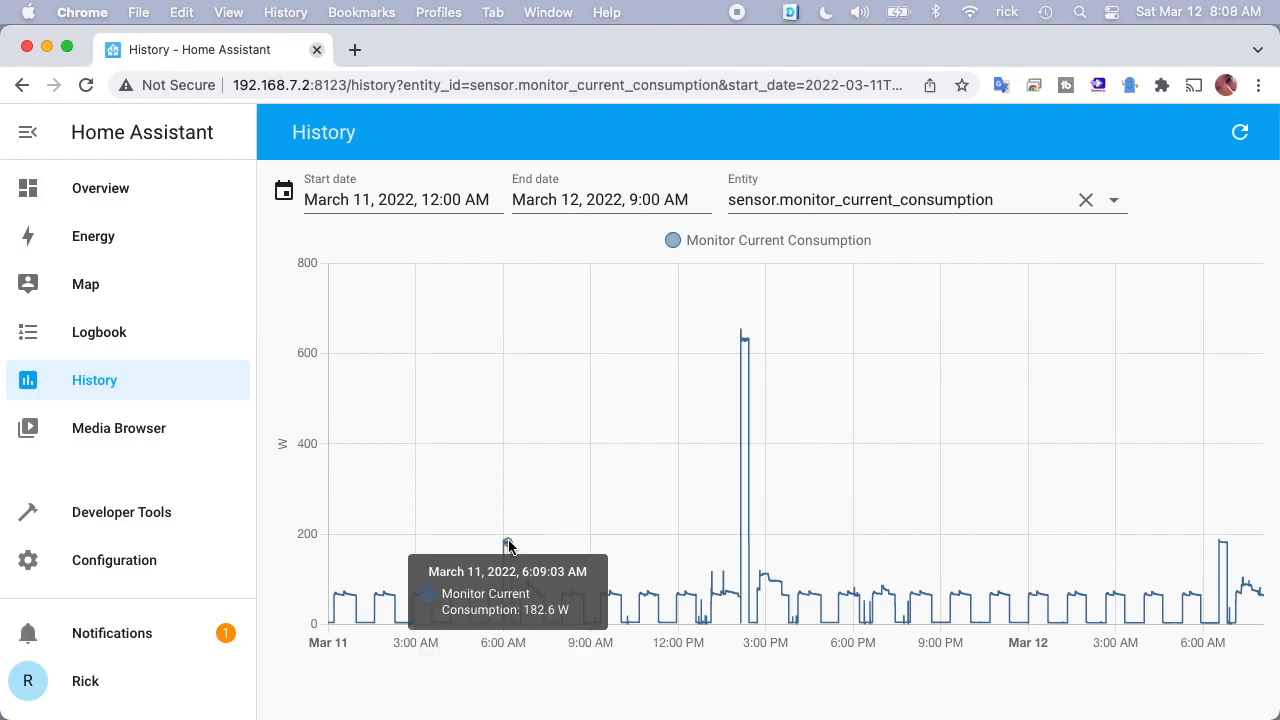
mouse_move(504, 541)
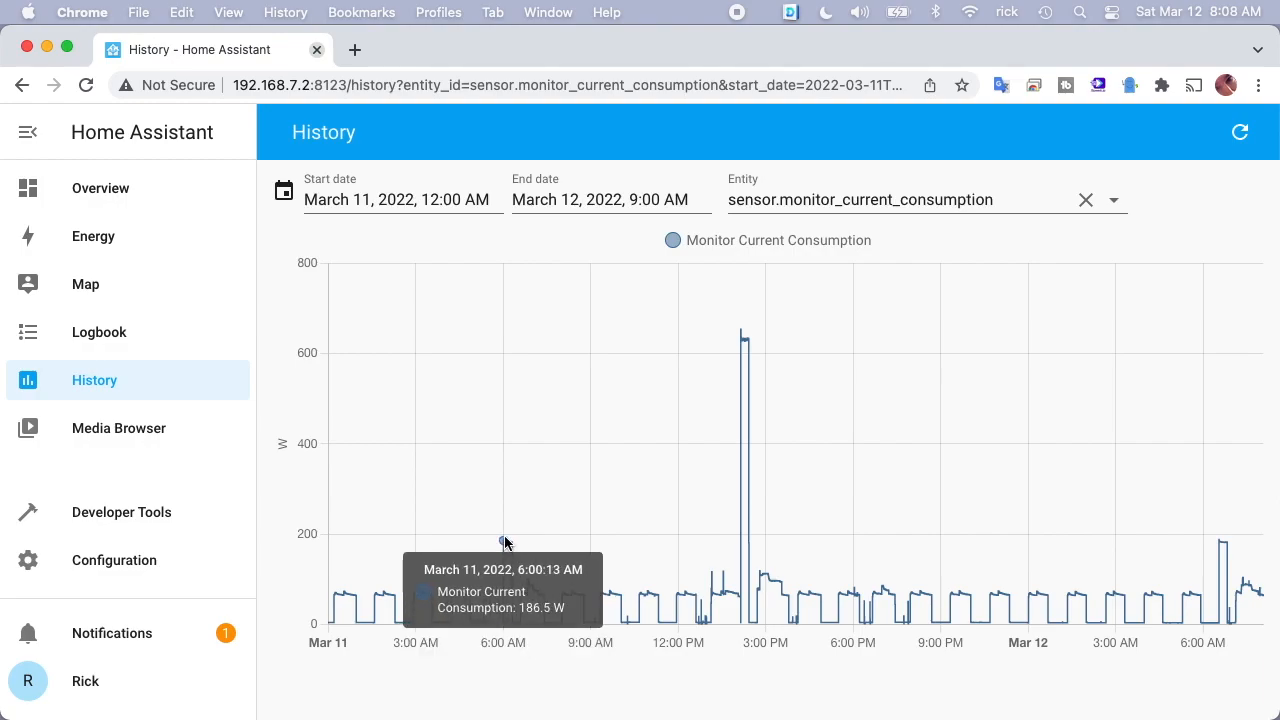
mouse_move(507, 548)
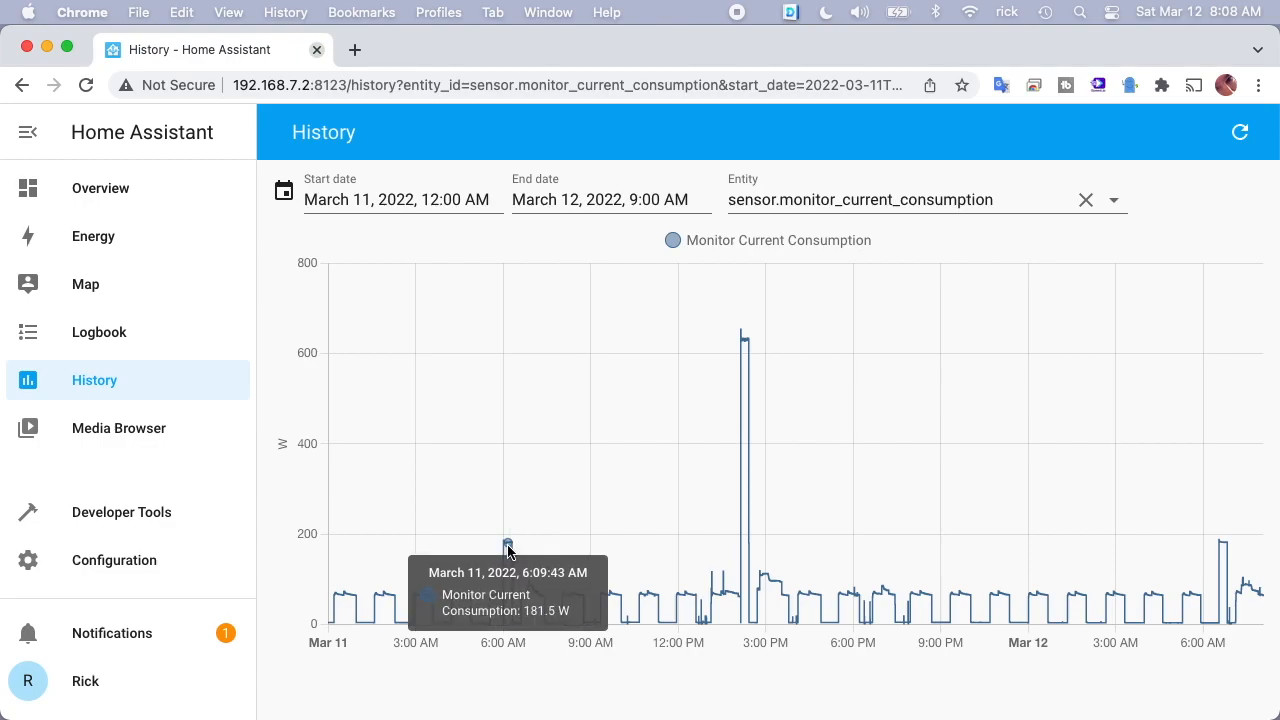
mouse_move(508, 548)
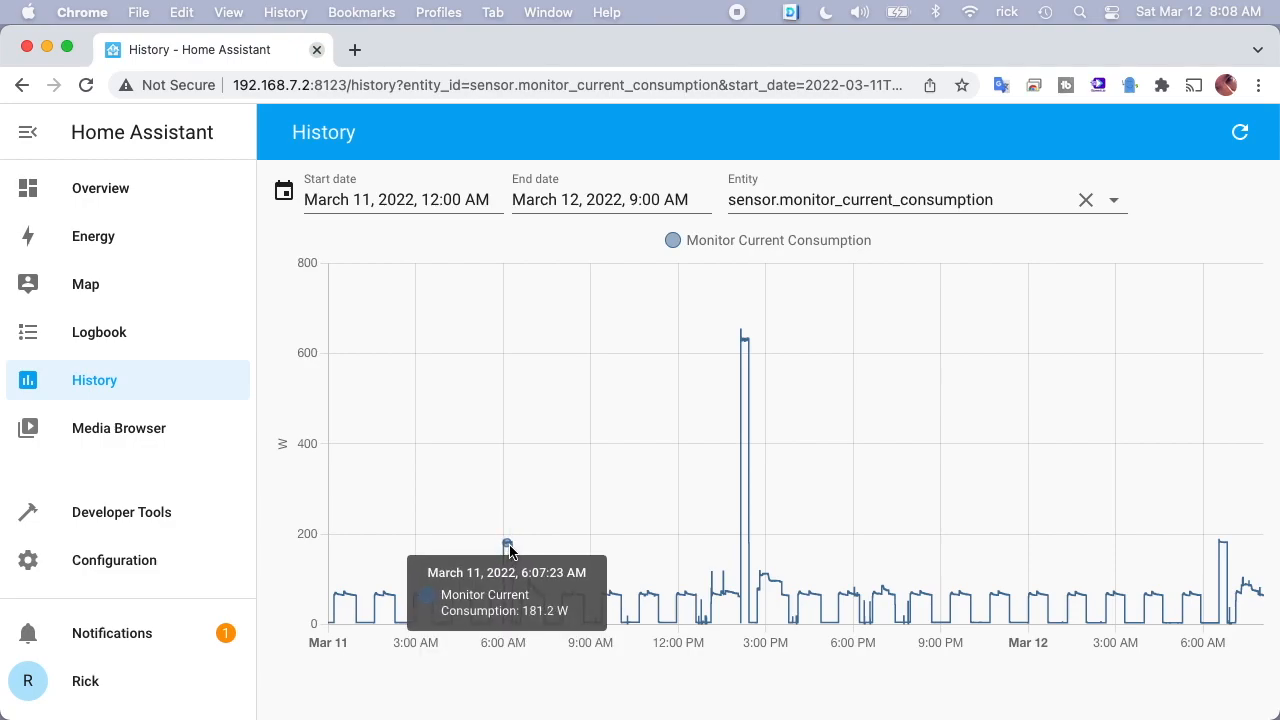
mouse_move(495, 600)
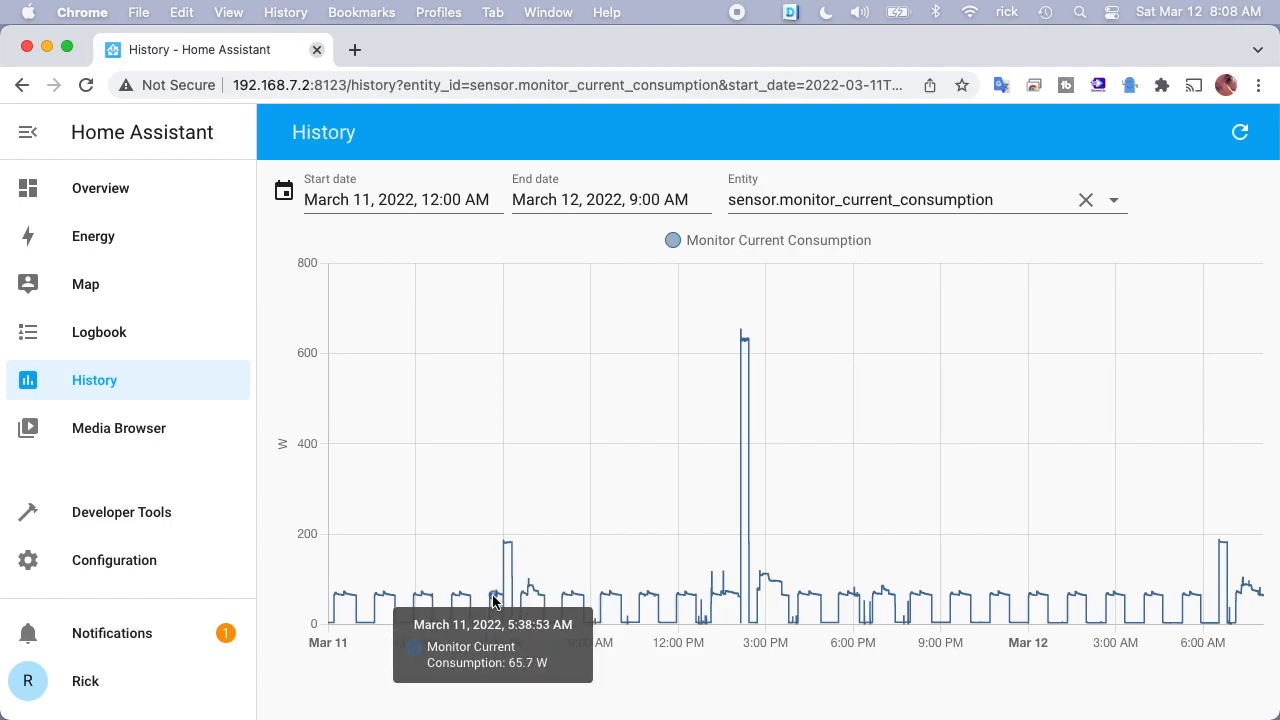
mouse_move(508, 548)
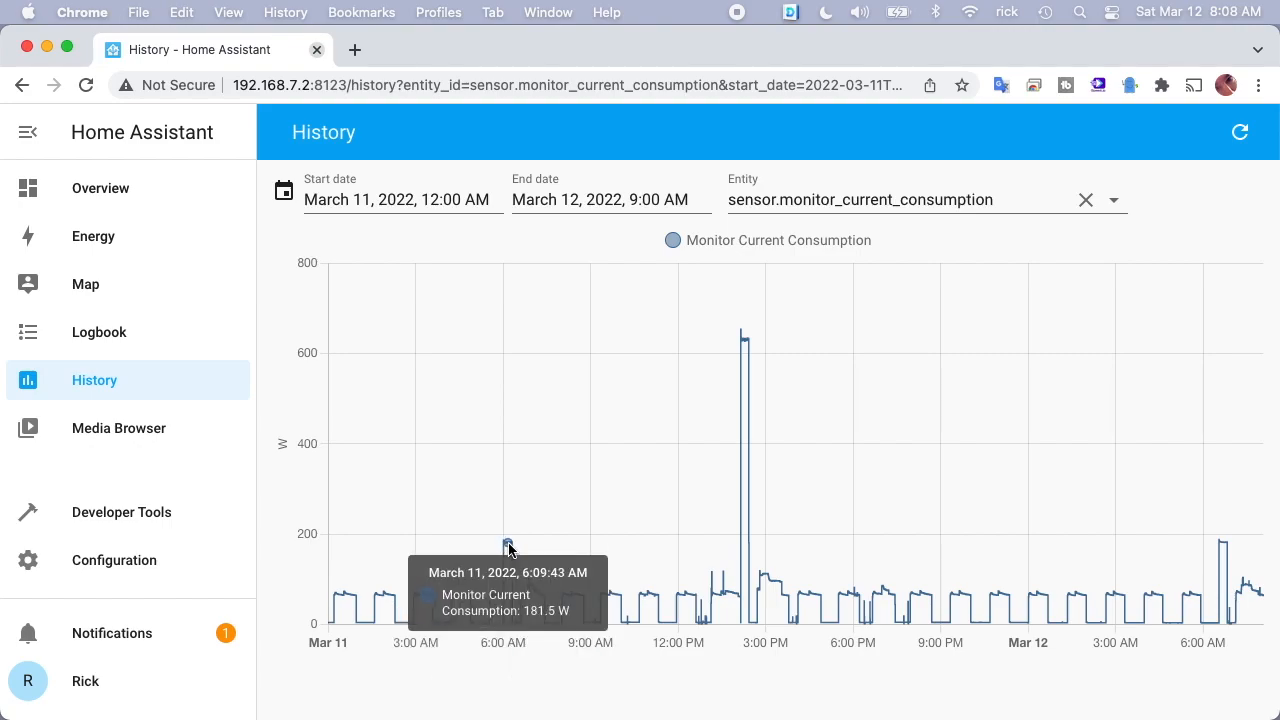
mouse_move(600, 600)
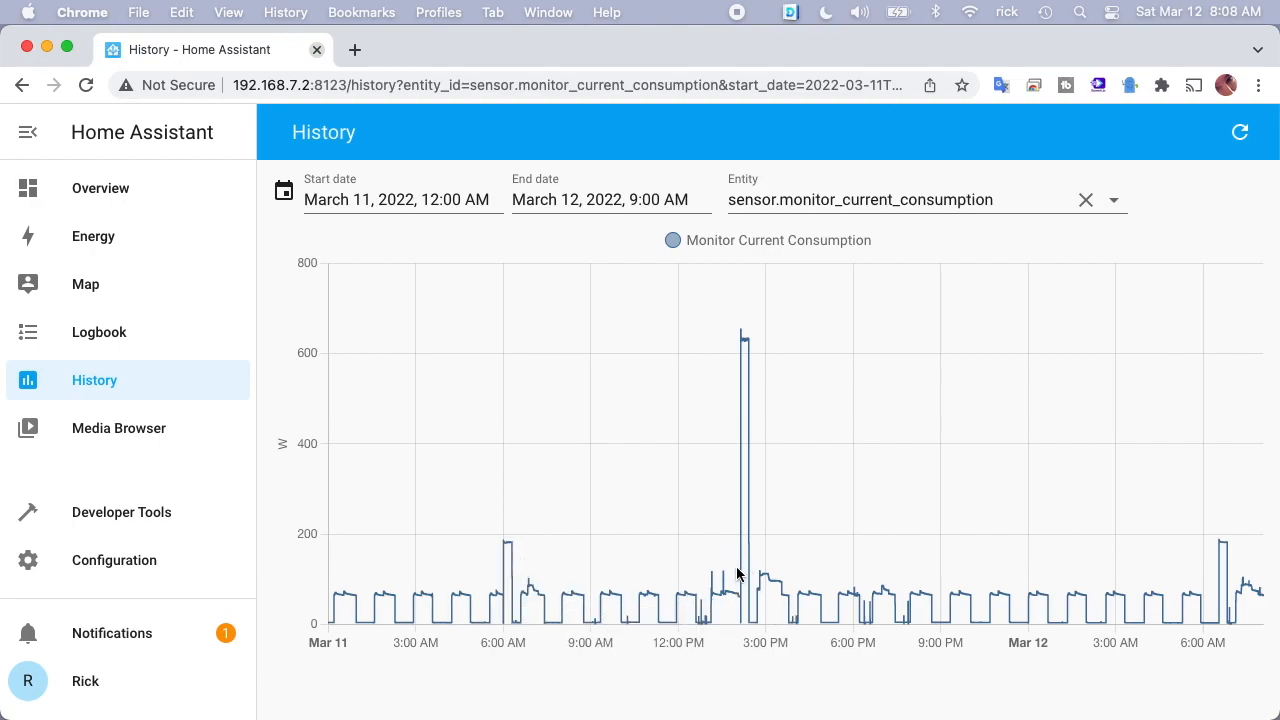
mouse_move(741, 338)
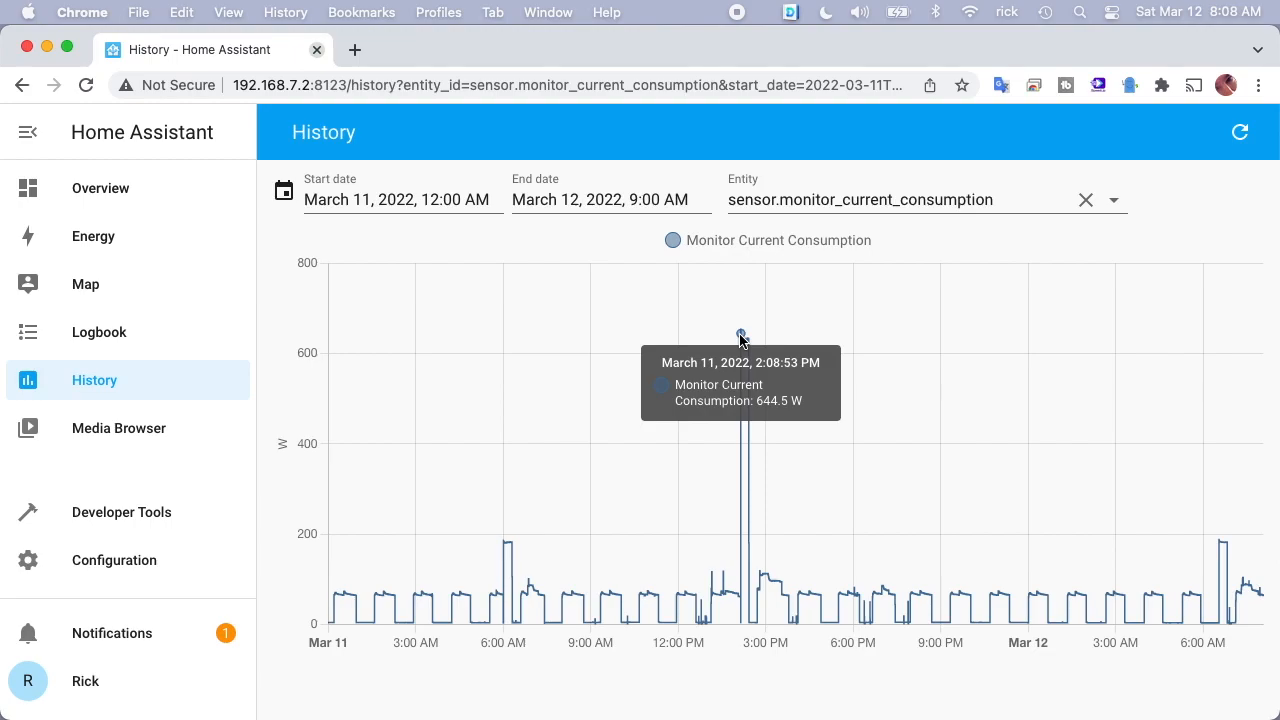
mouse_move(745, 340)
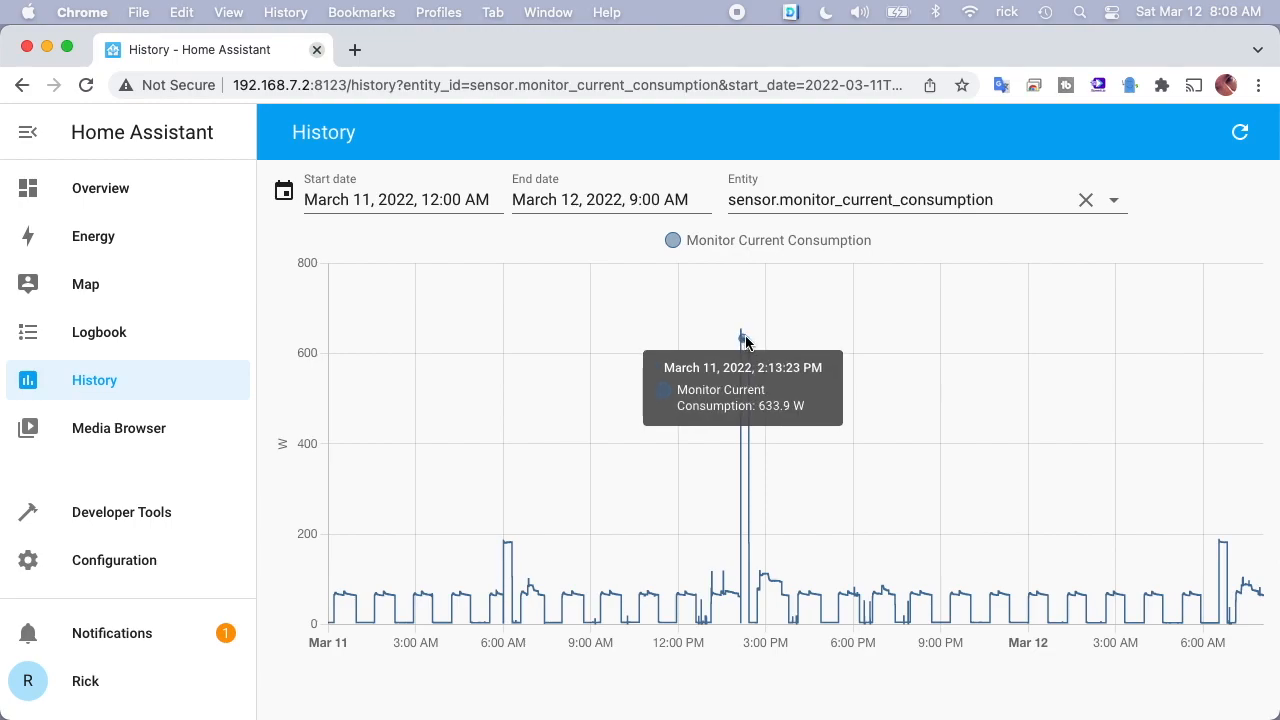
mouse_move(748, 338)
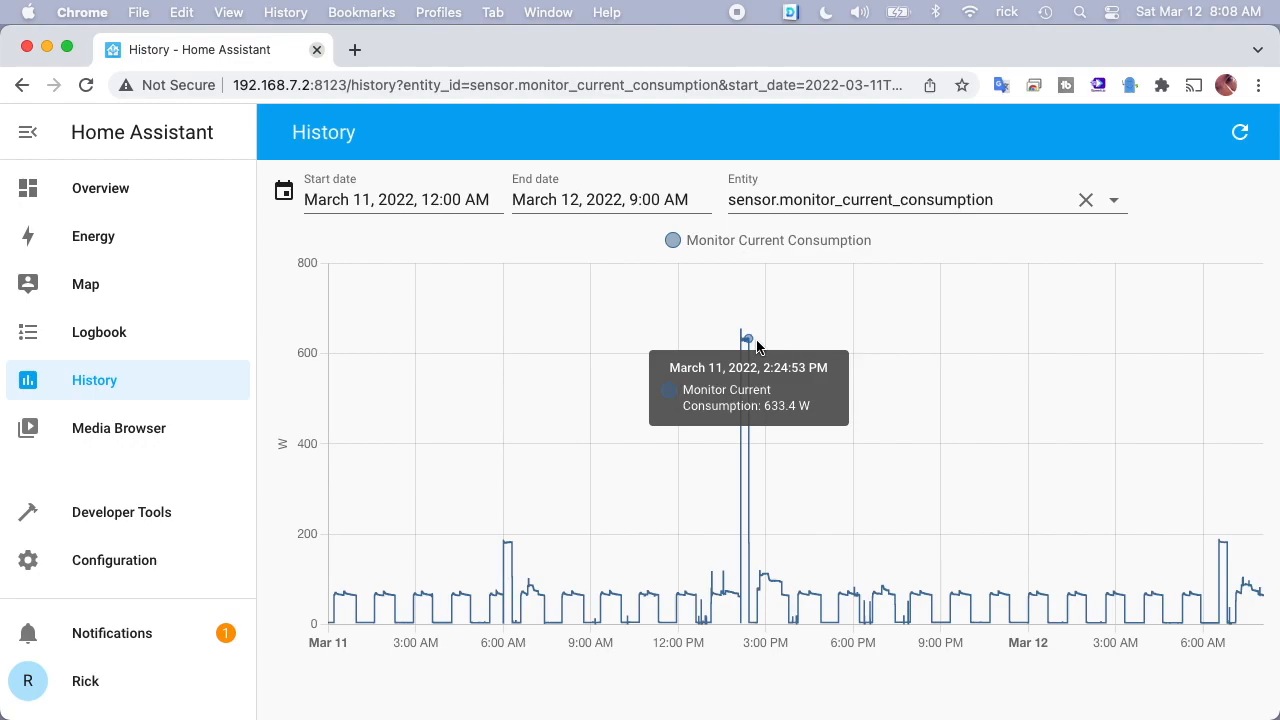
mouse_move(748, 340)
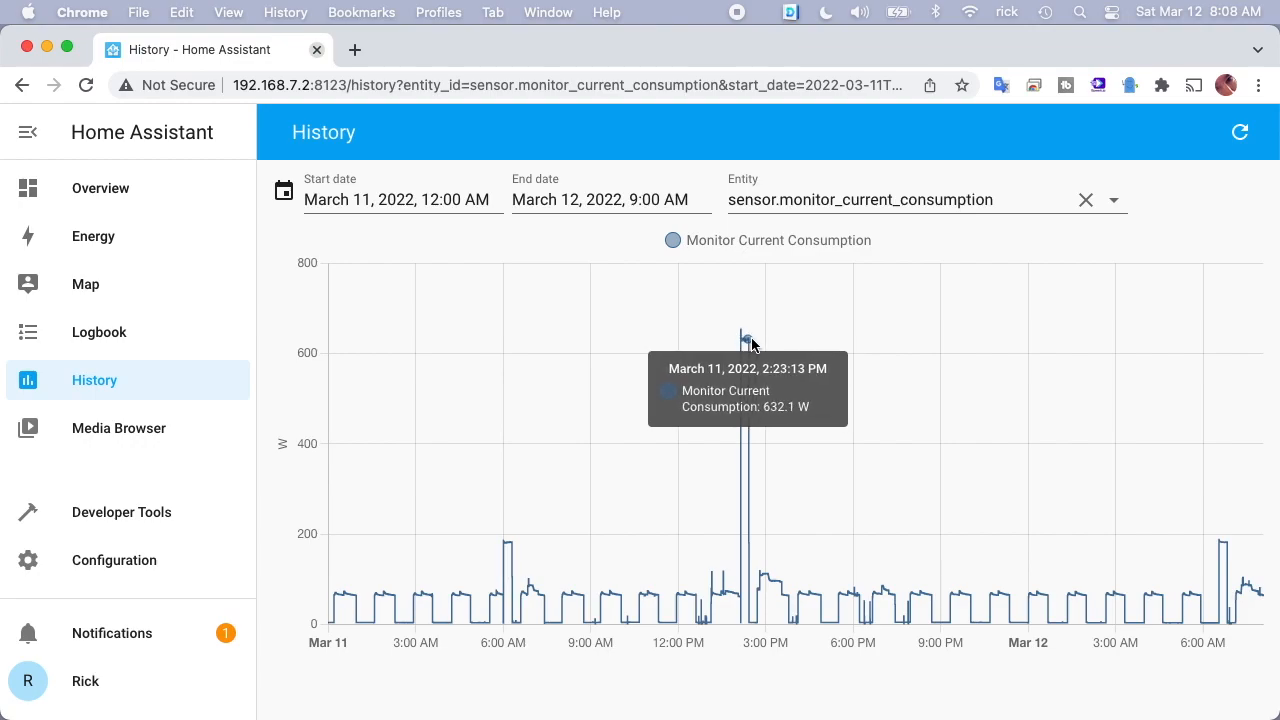
mouse_move(749, 338)
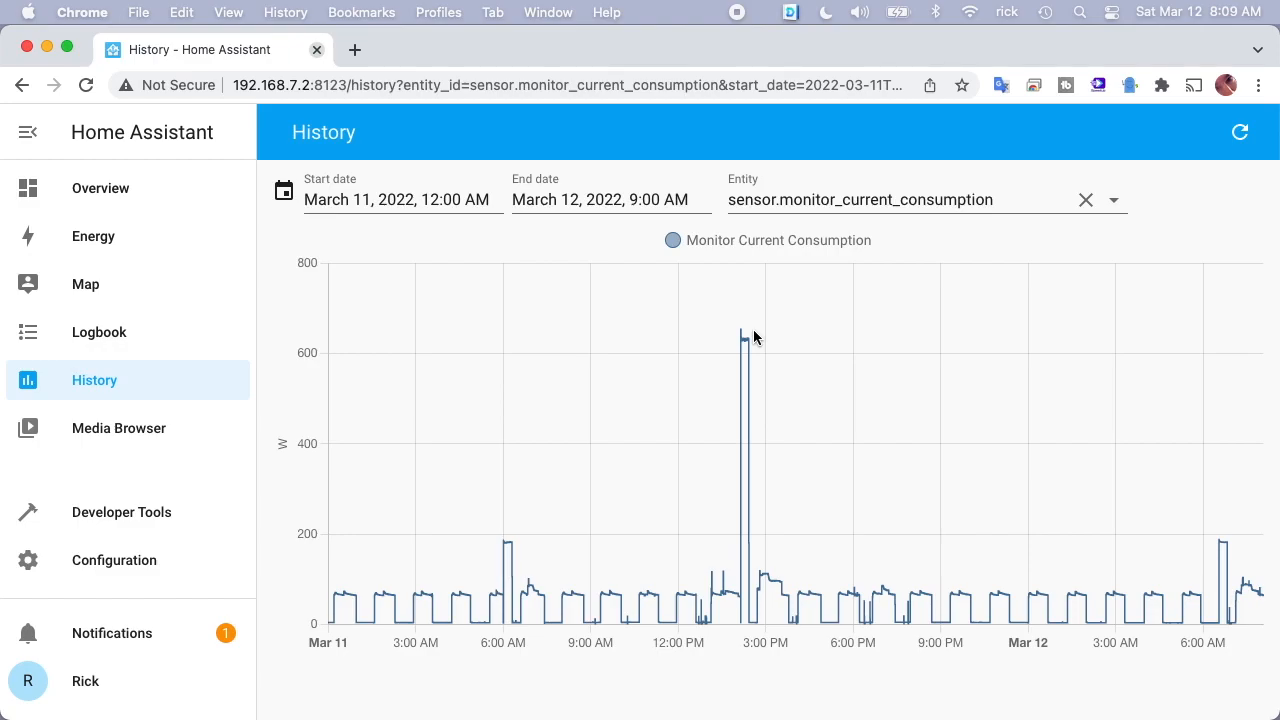
mouse_move(745, 337)
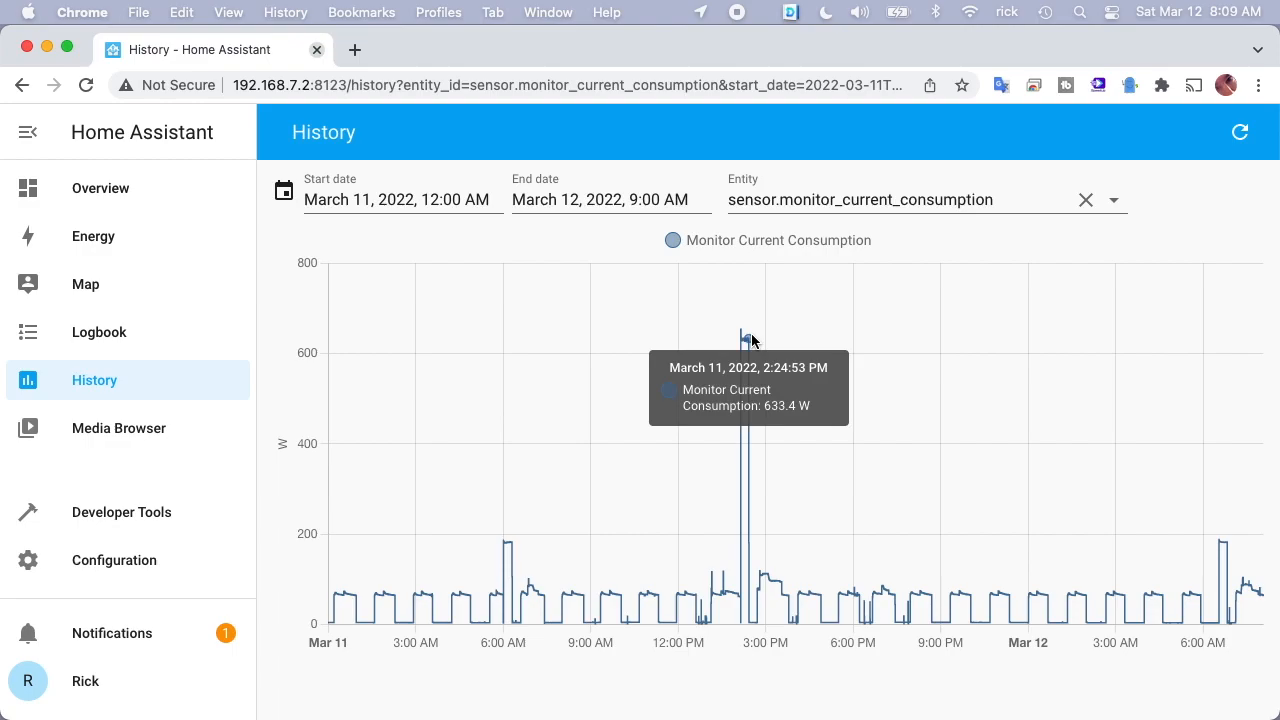
mouse_move(747, 340)
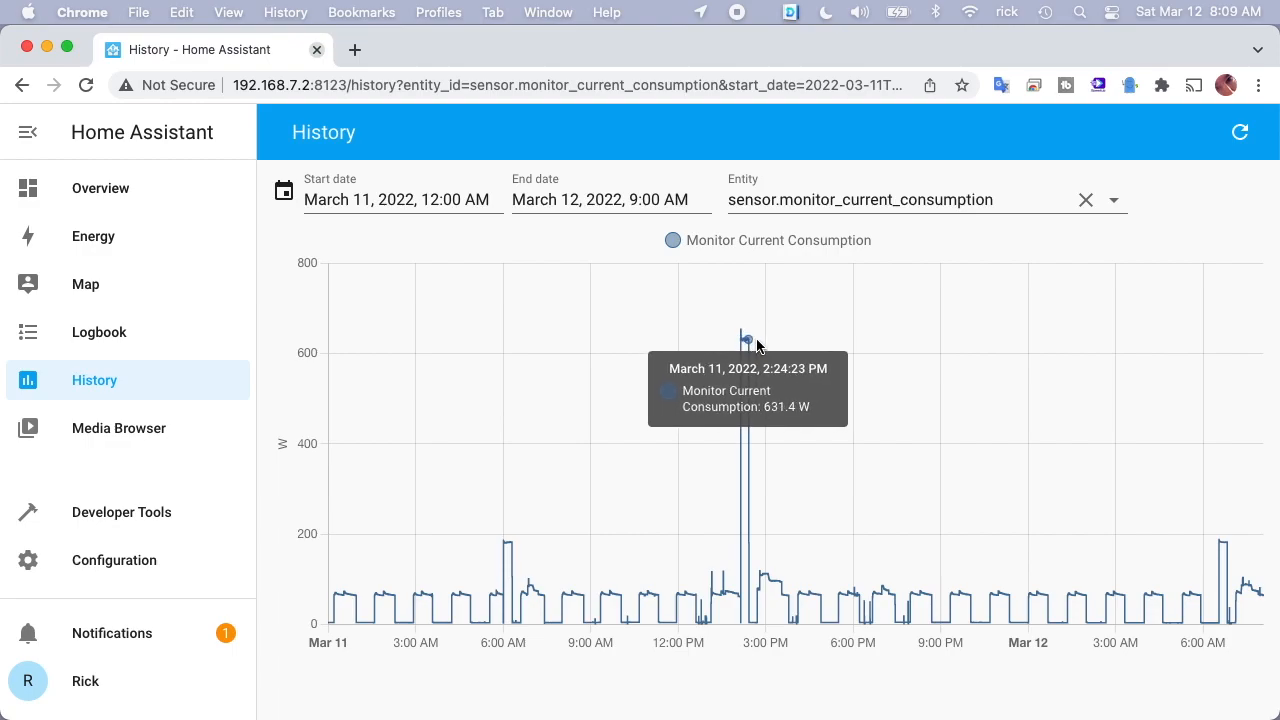
mouse_move(742, 340)
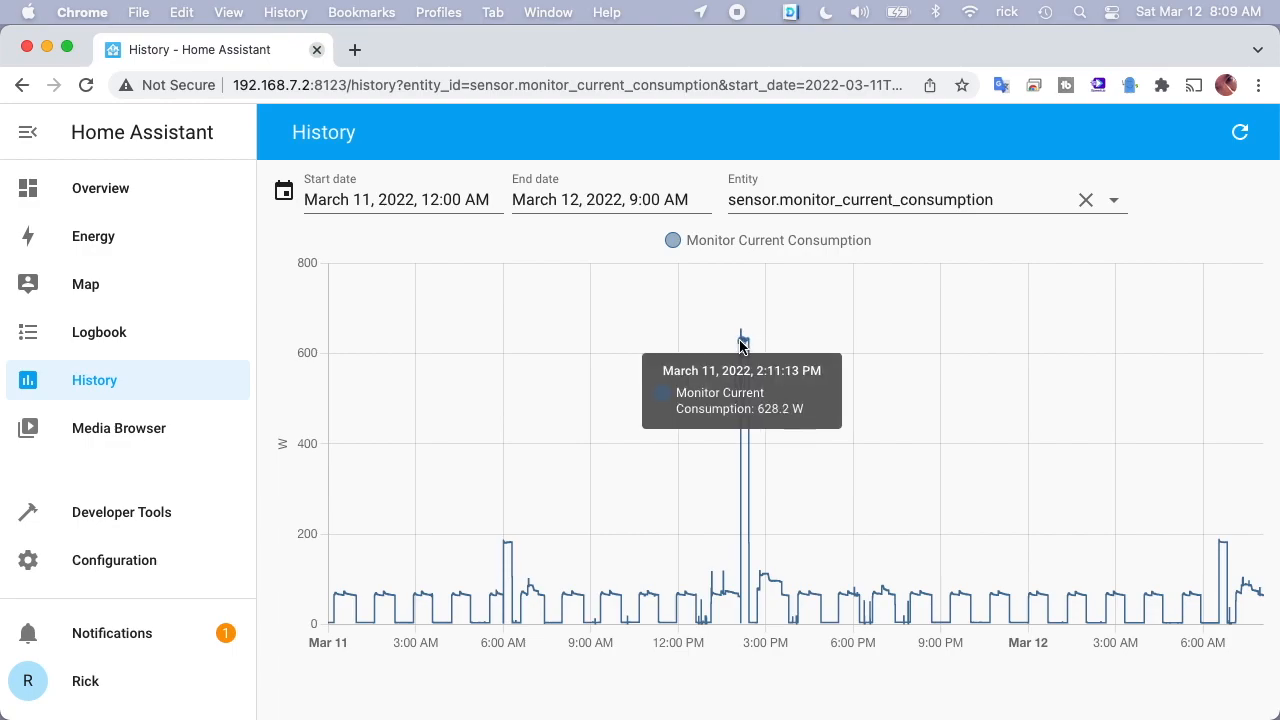
mouse_move(742, 340)
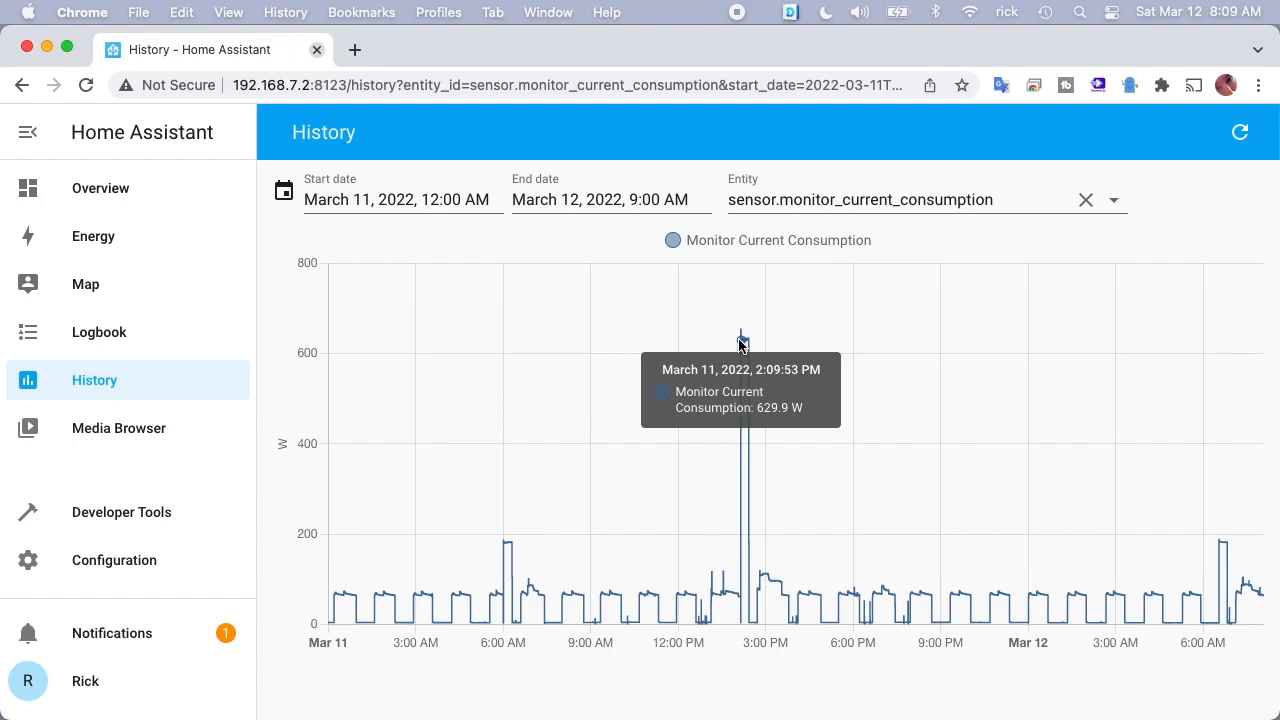
mouse_move(768, 578)
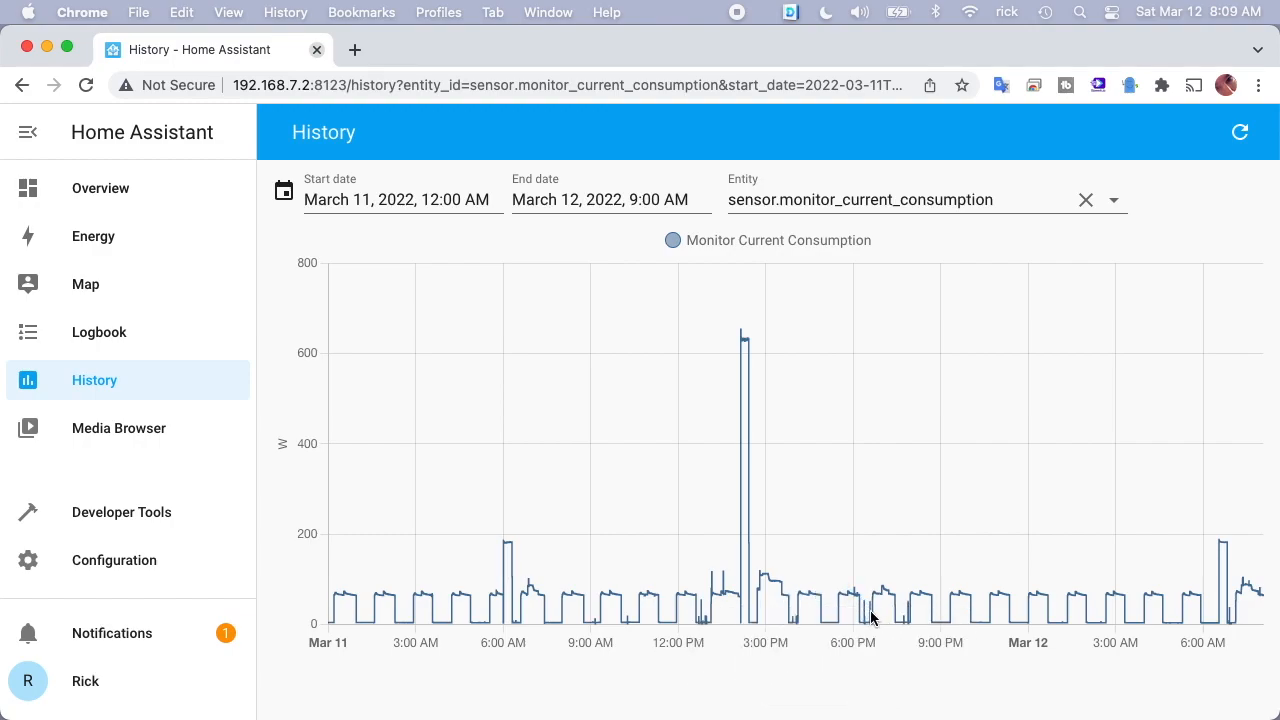
mouse_move(865, 615)
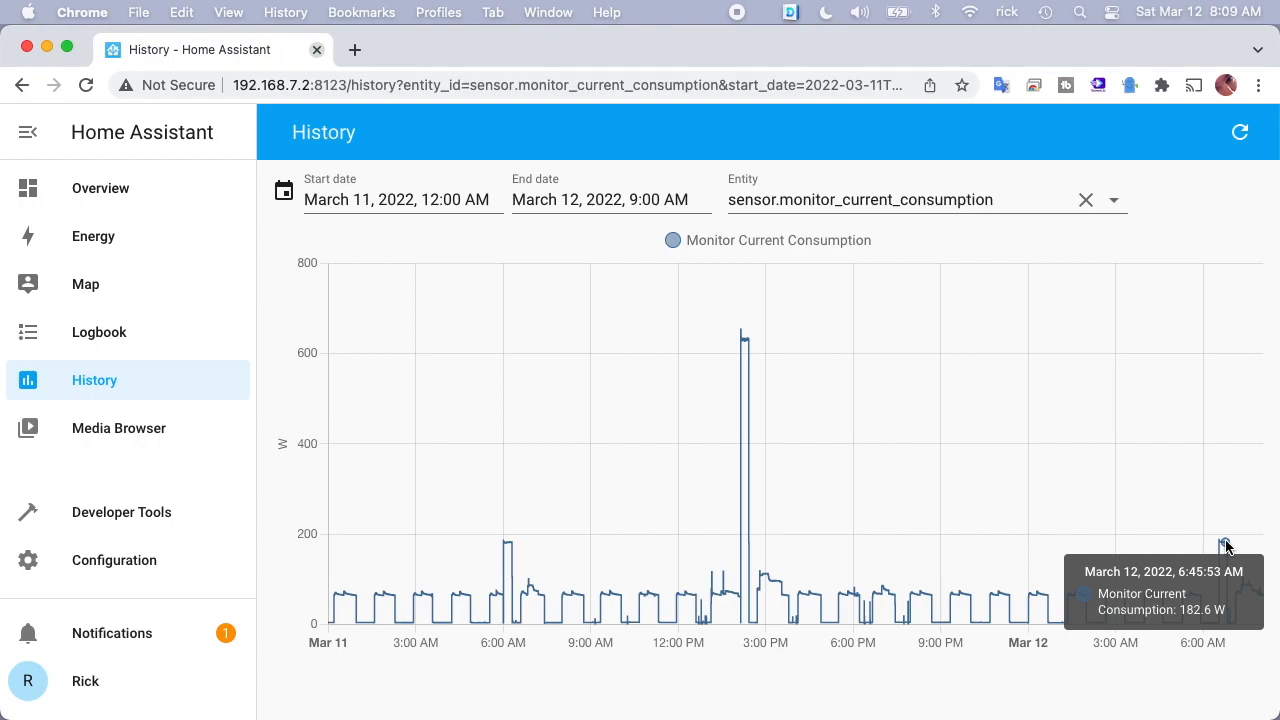
mouse_move(1227, 548)
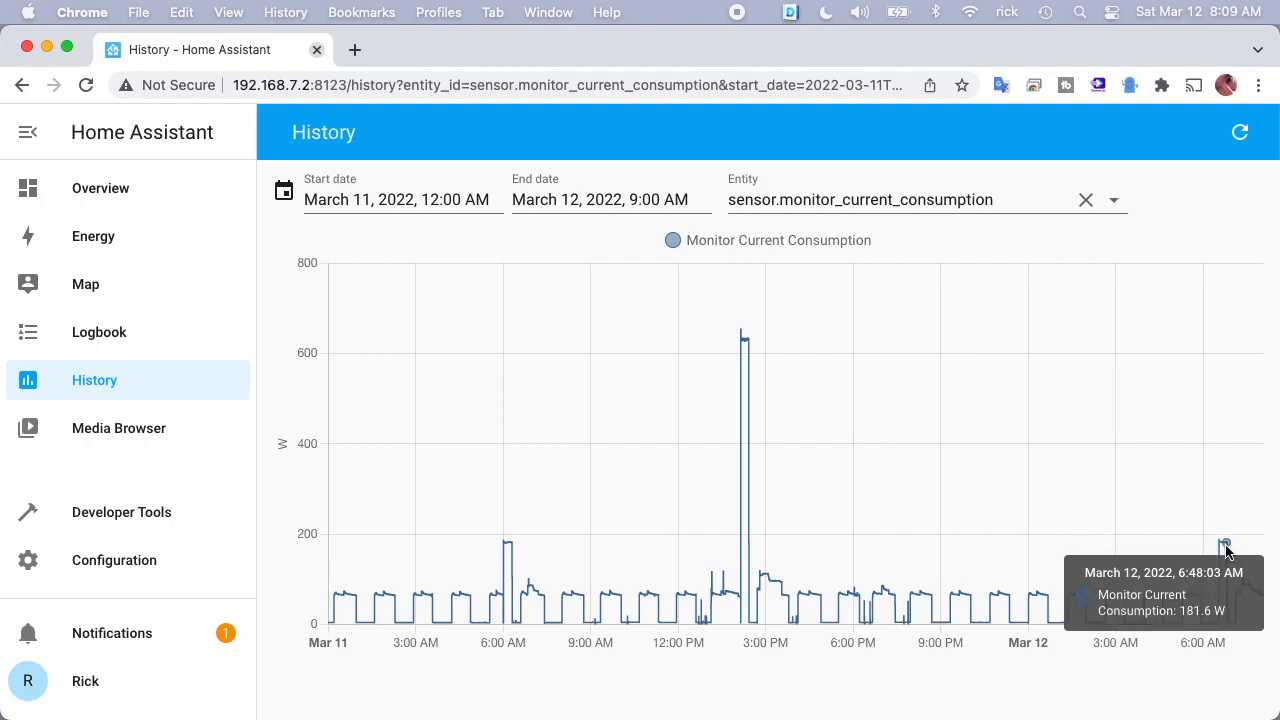
Open the start-date calendar on the March 11–12 power history chart
left_click(397, 199)
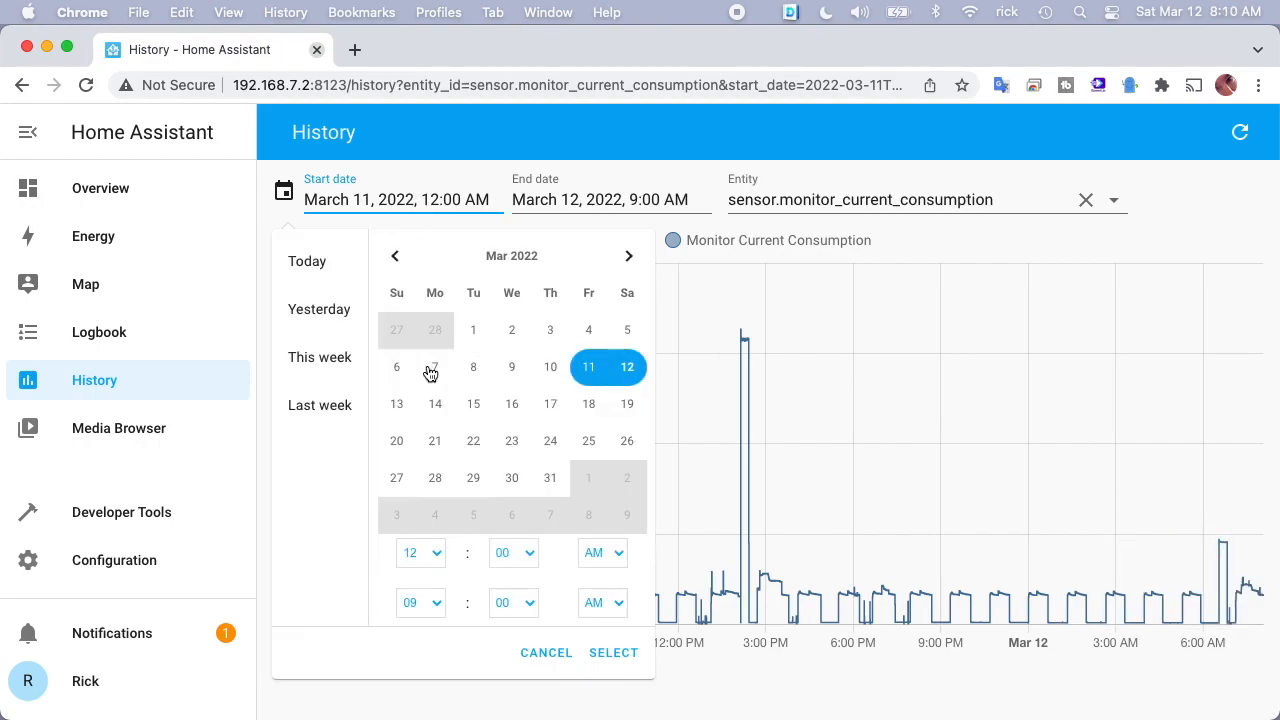
Start the chart range on March 6, then open Monitor Total Consumption details
left_click(319, 357)
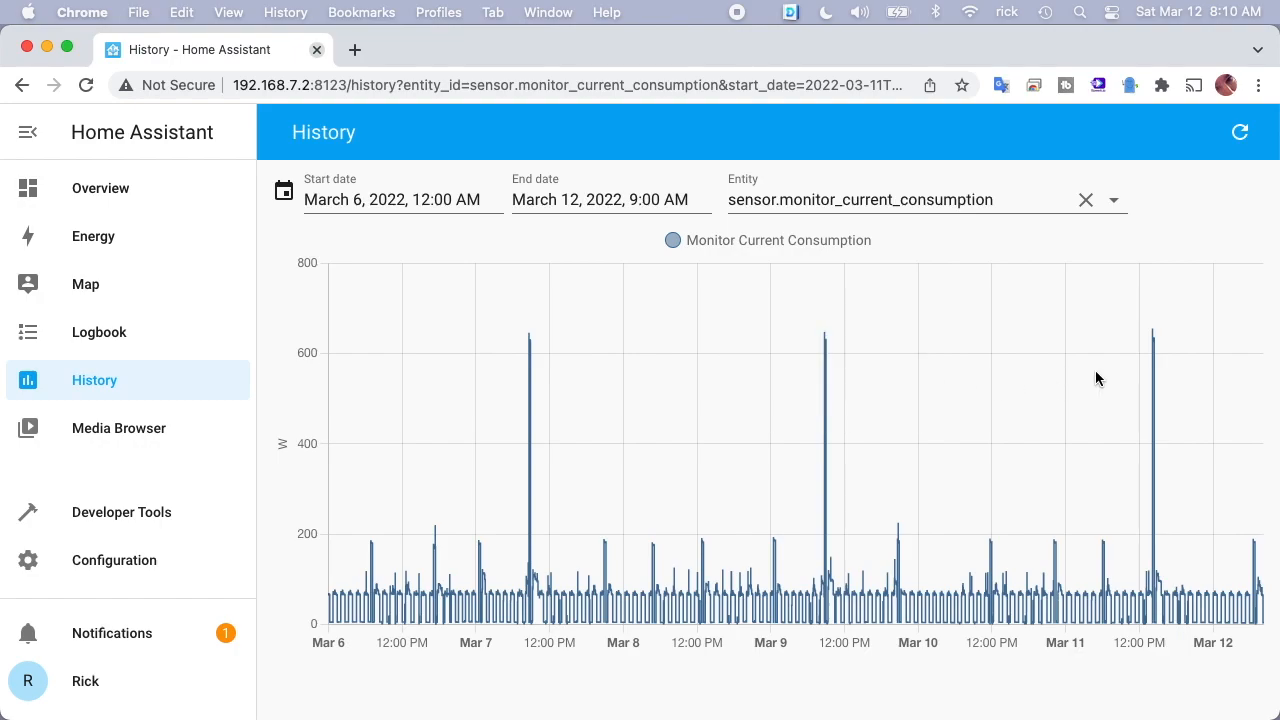
mouse_move(910, 371)
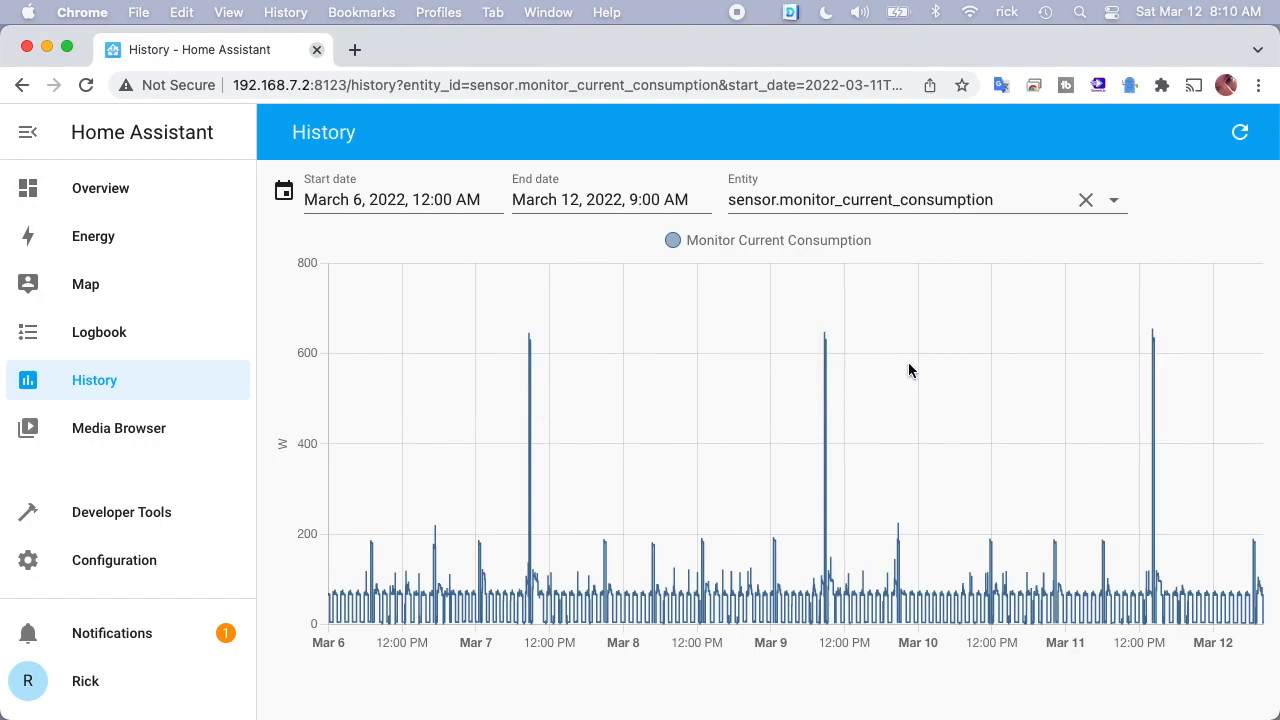
mouse_move(926, 374)
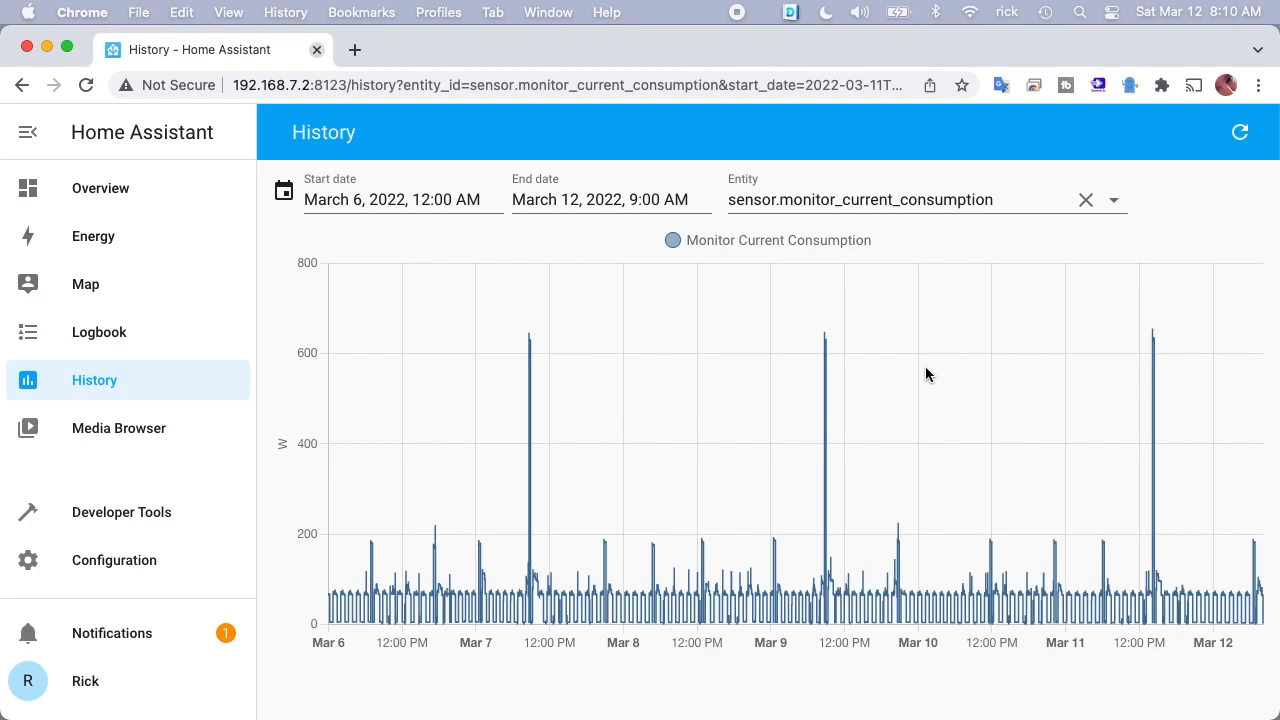
mouse_move(903, 351)
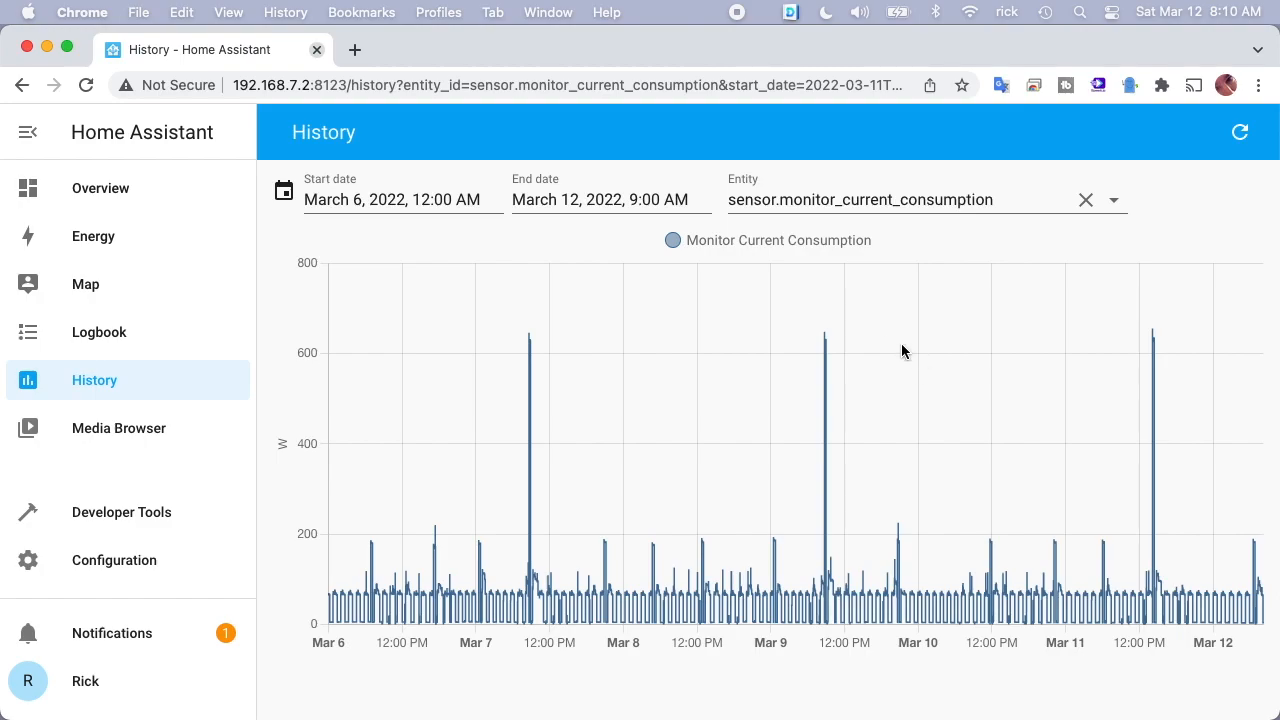
mouse_move(824, 345)
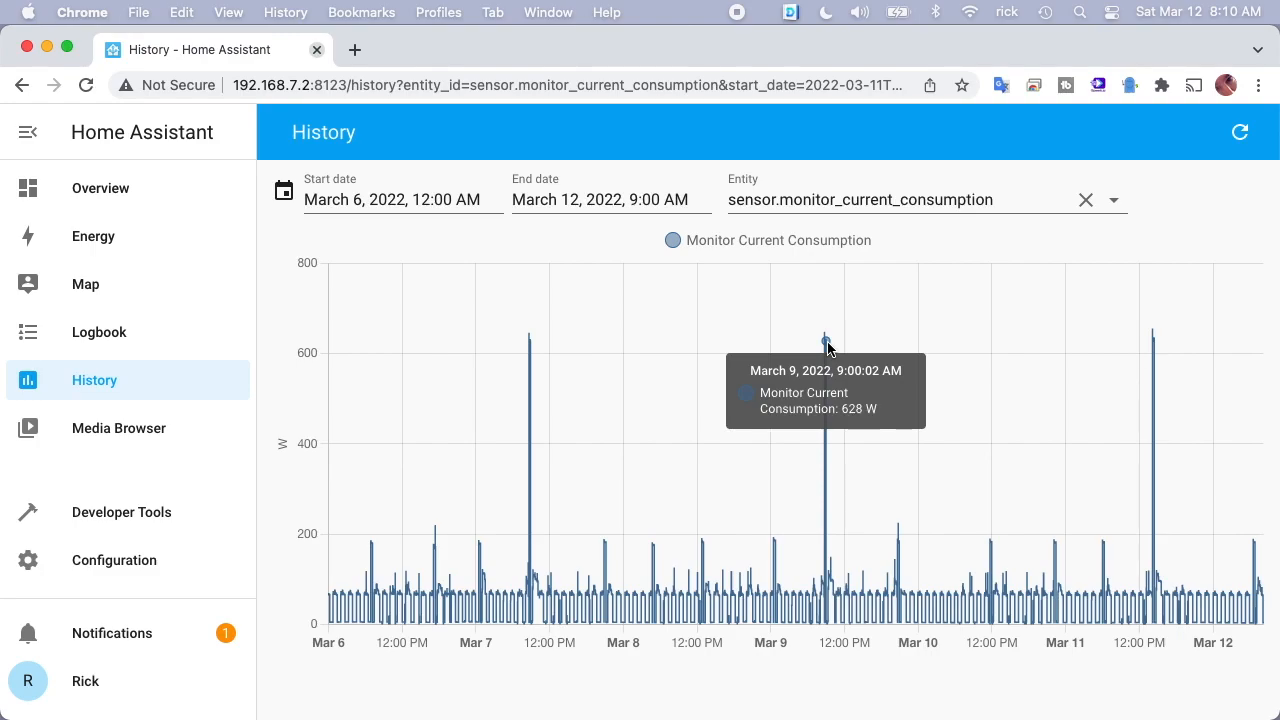
left_click(100, 188)
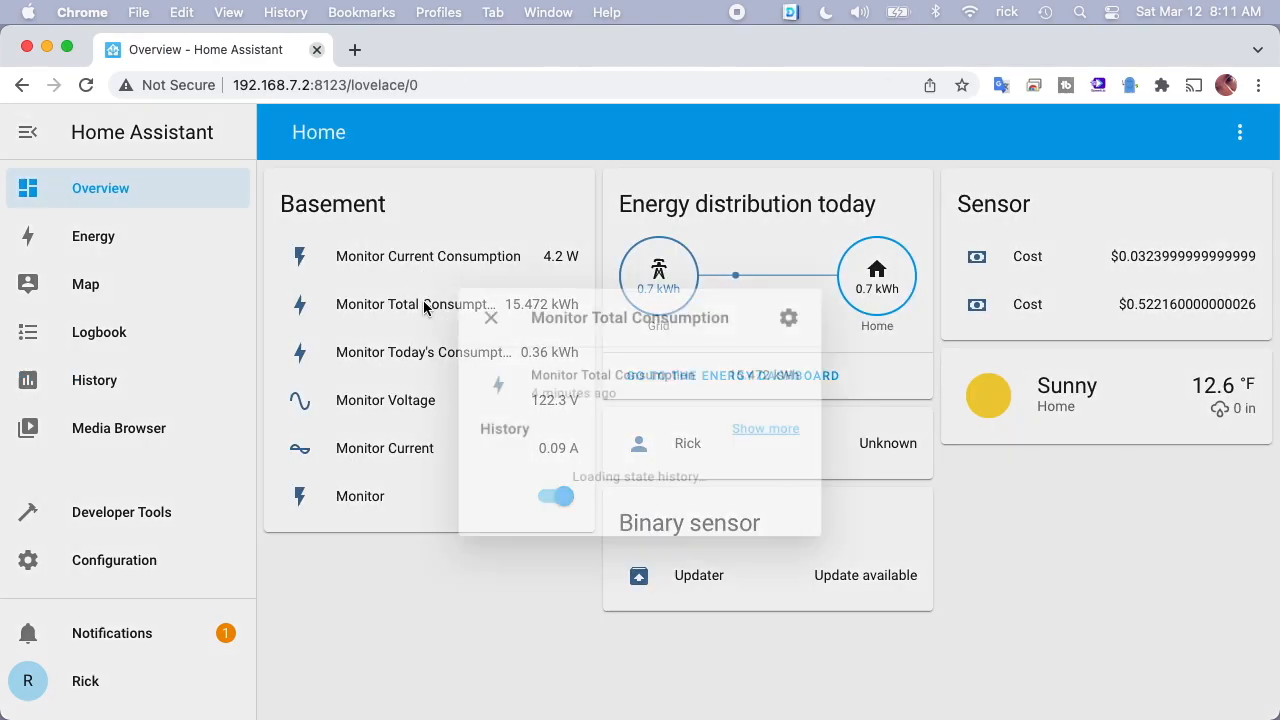
Open the Monitor Total Consumption history chart and its date range picker
left_click(765, 428)
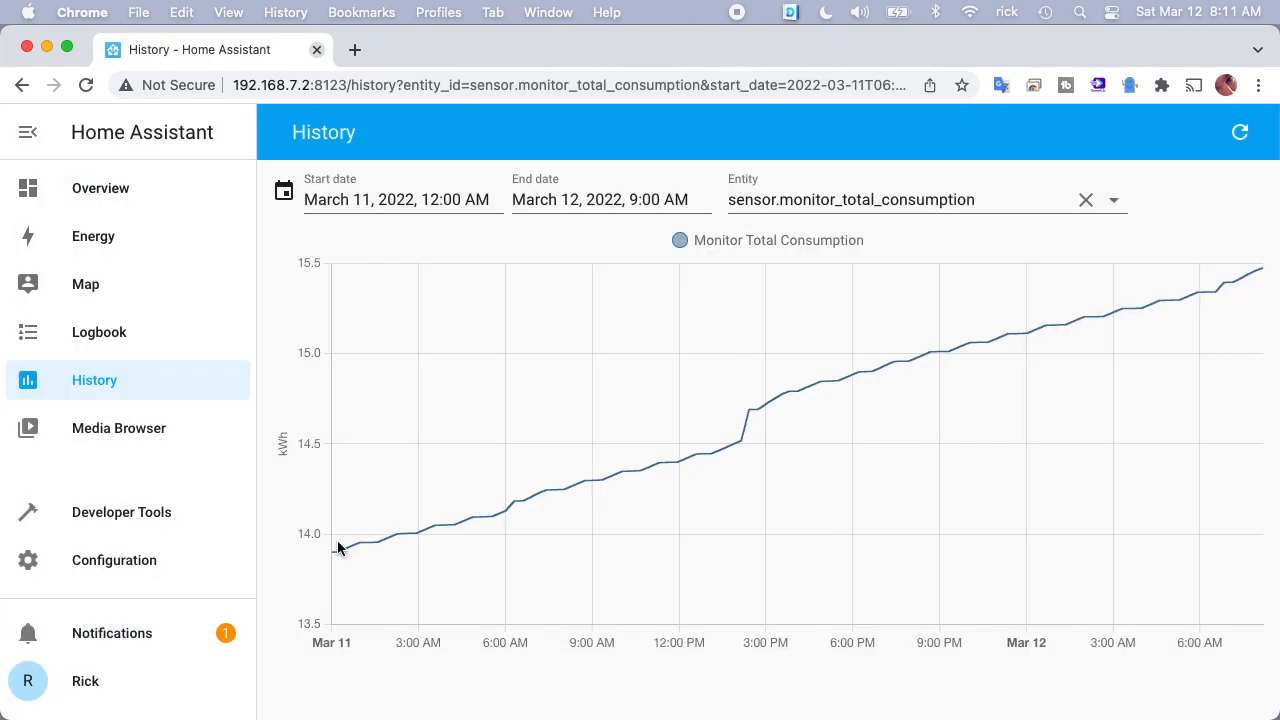
left_click(397, 199)
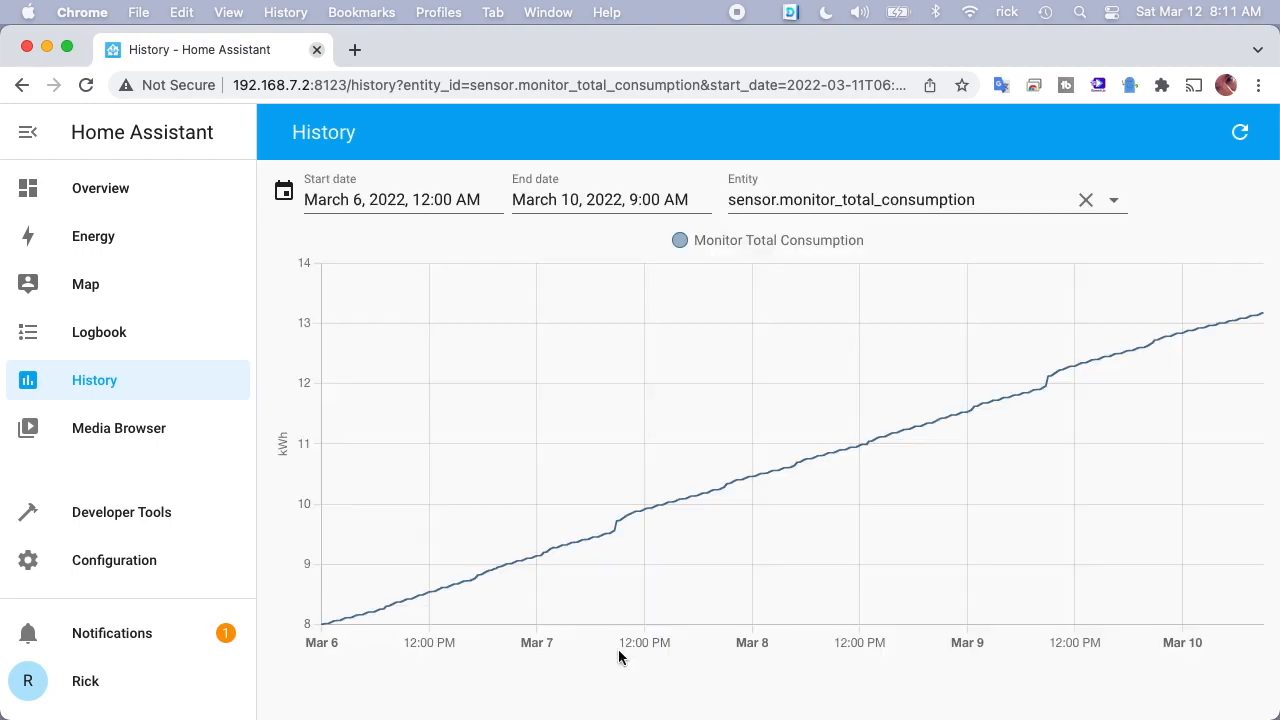
mouse_move(323, 622)
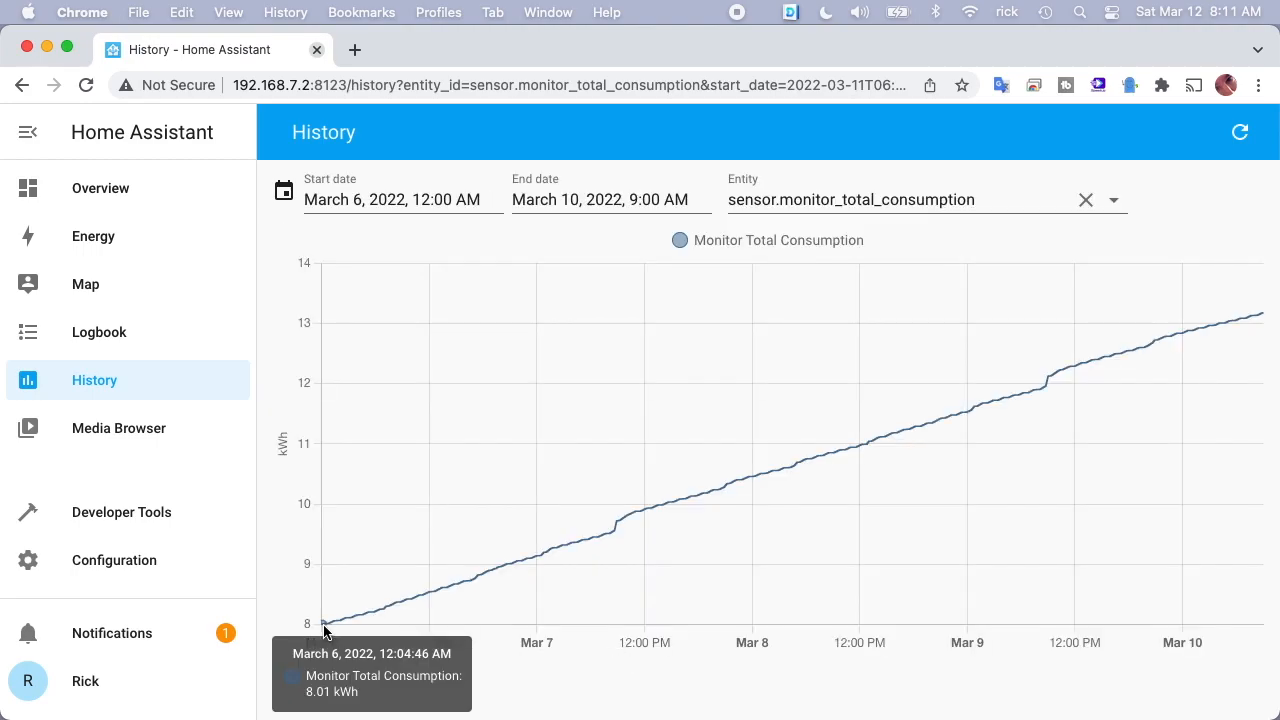
mouse_move(453, 613)
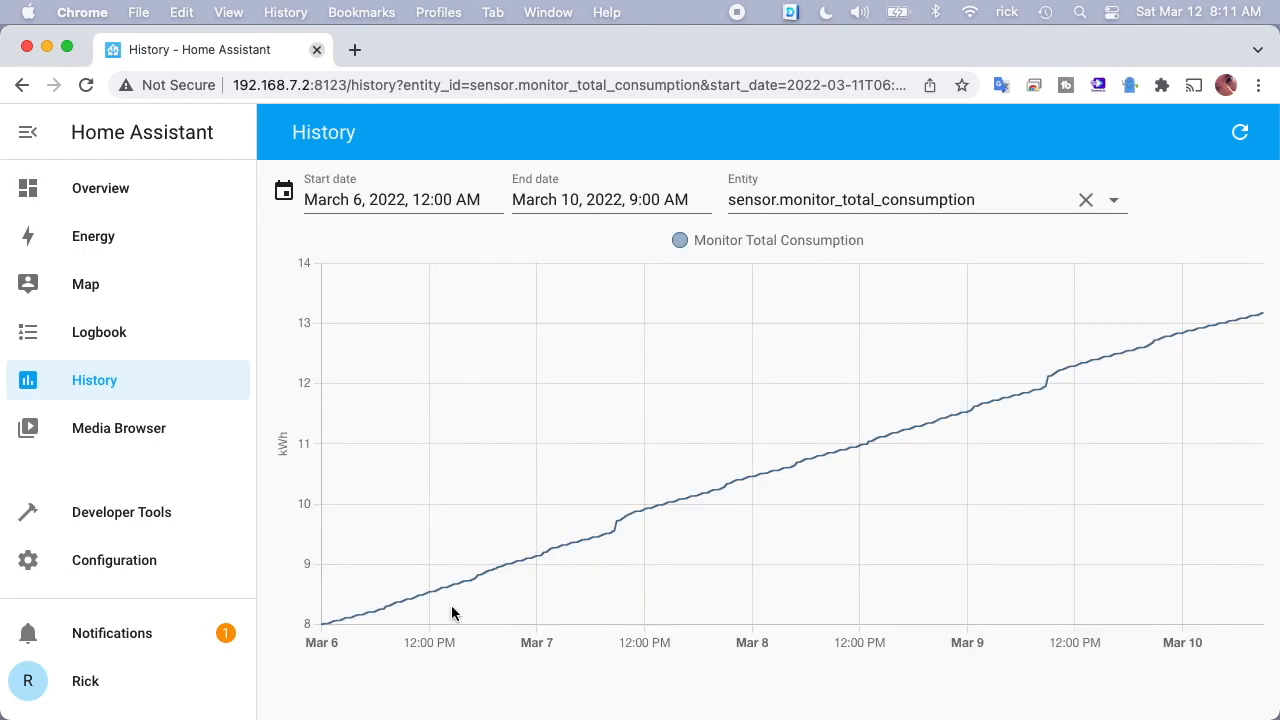
mouse_move(324, 625)
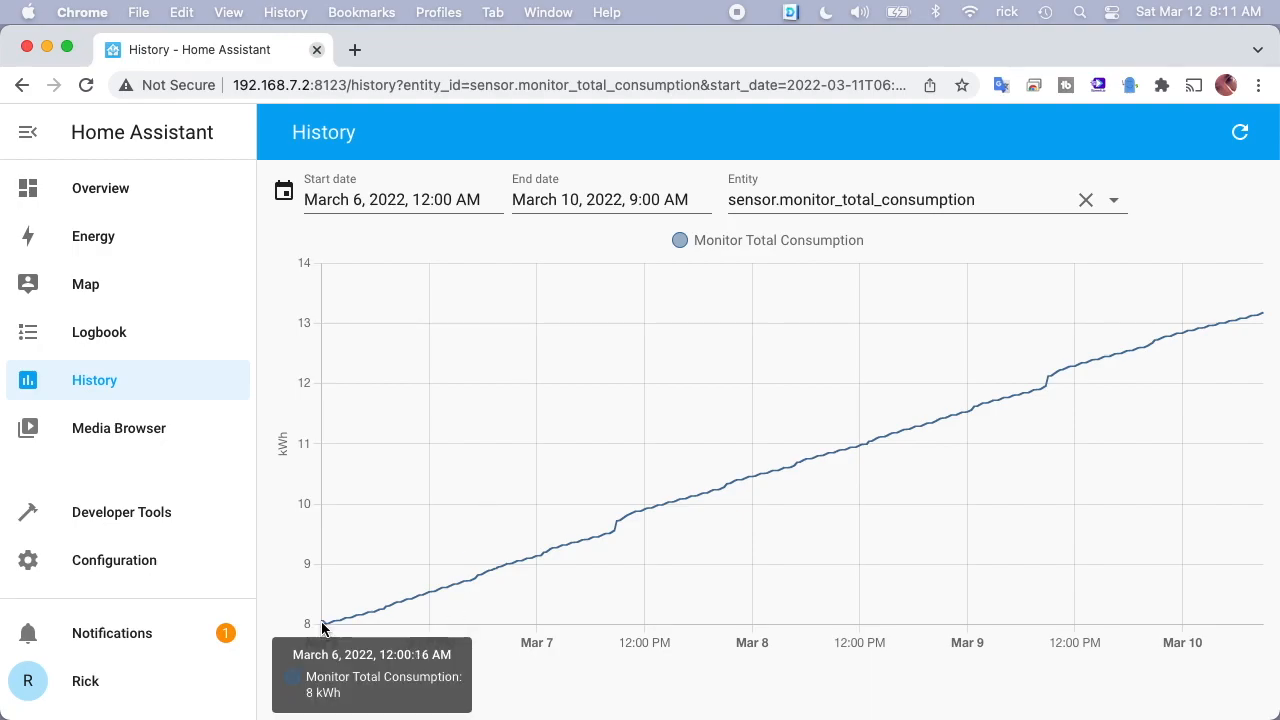
mouse_move(322, 625)
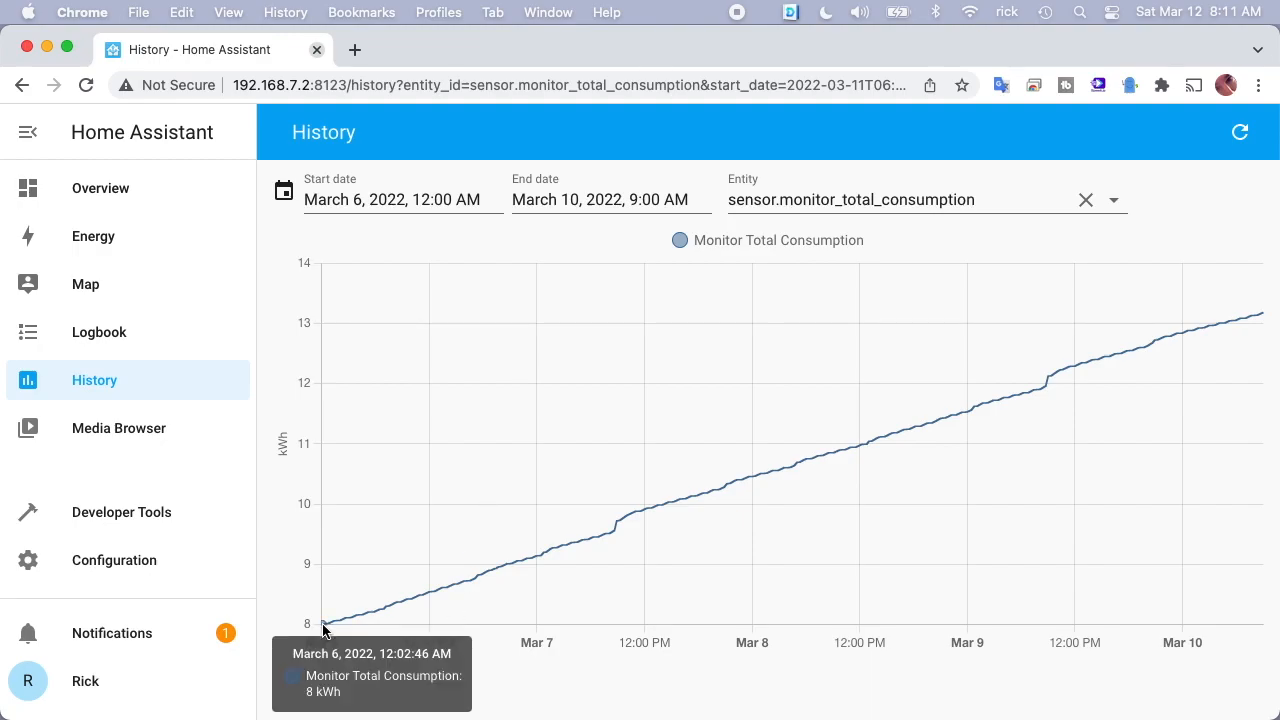
mouse_move(543, 555)
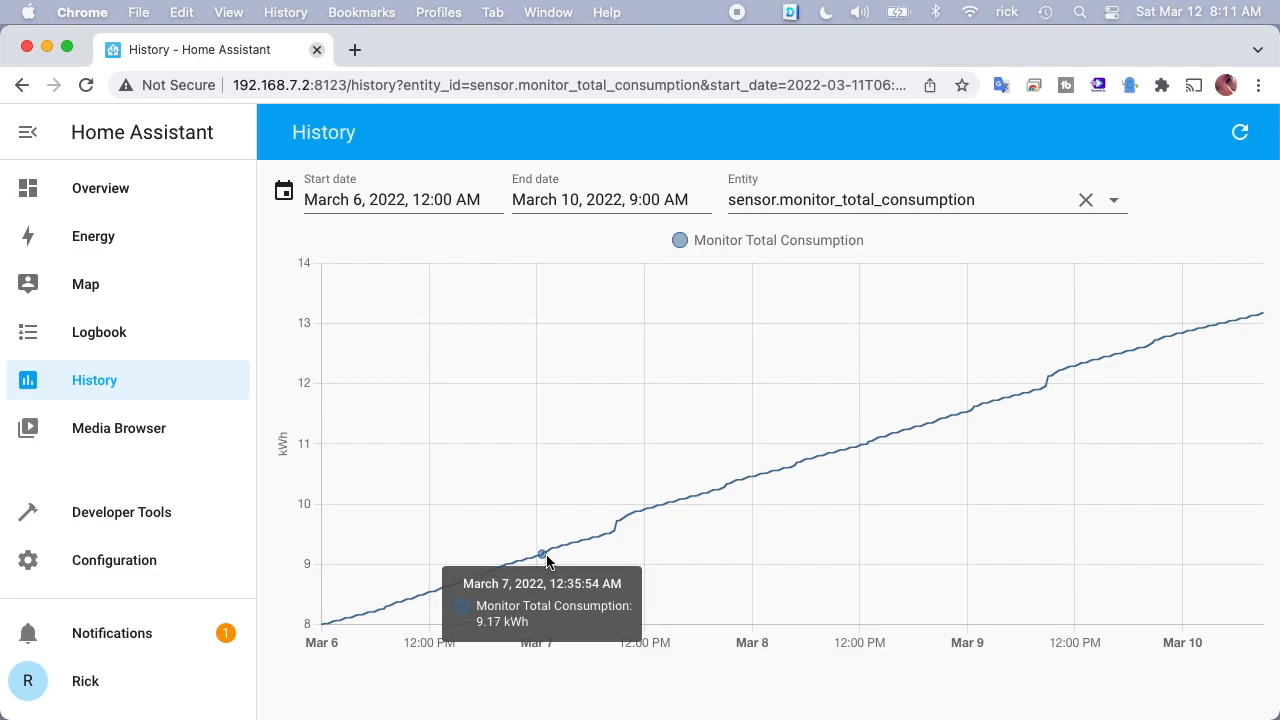
mouse_move(551, 553)
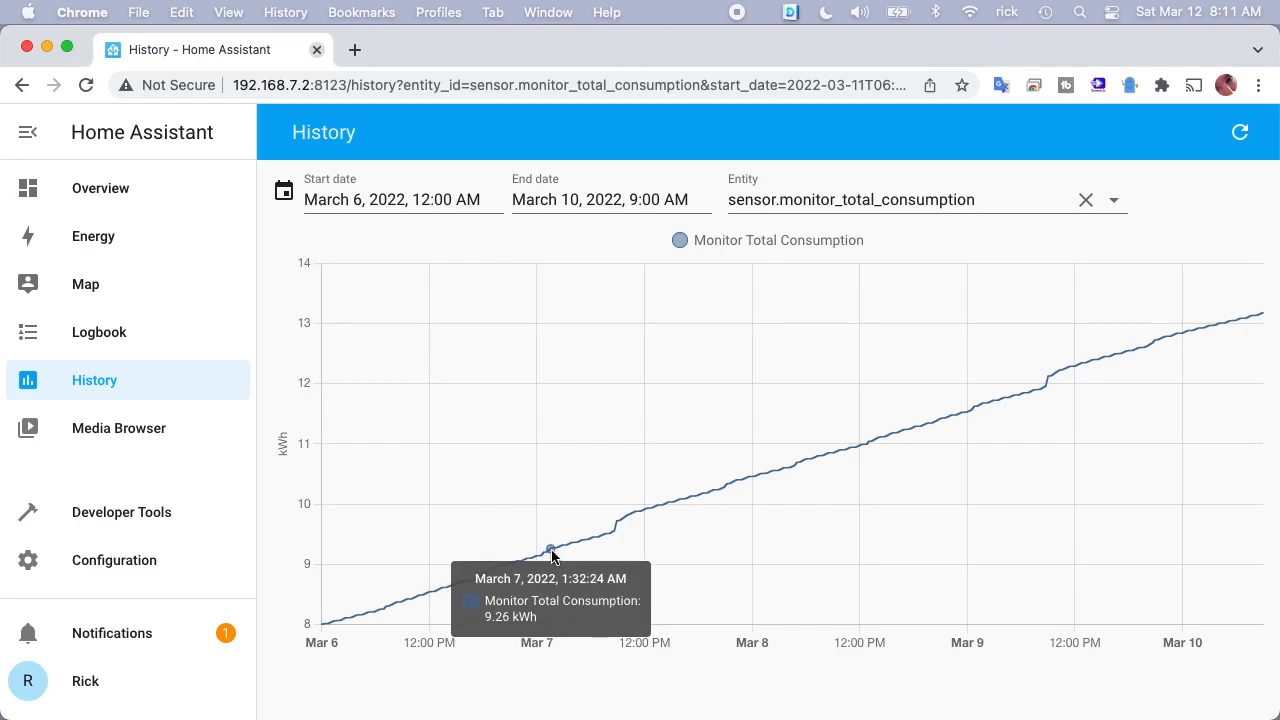
mouse_move(603, 537)
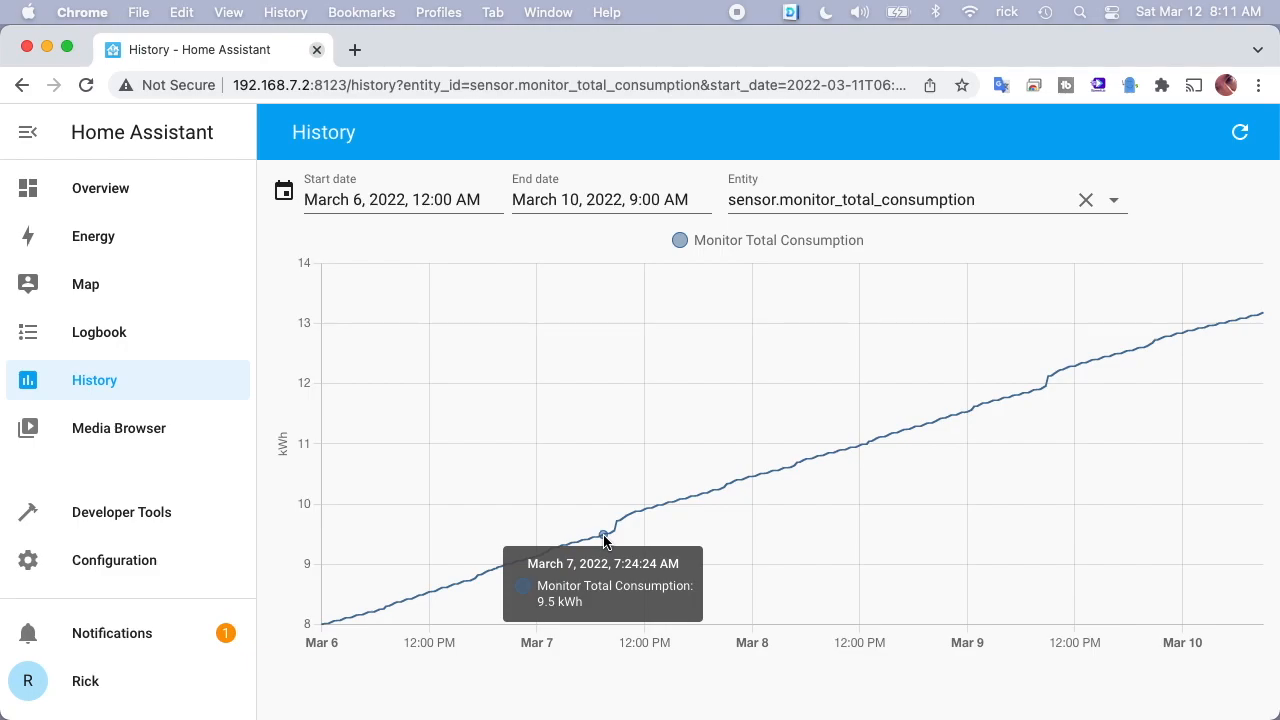
mouse_move(325, 625)
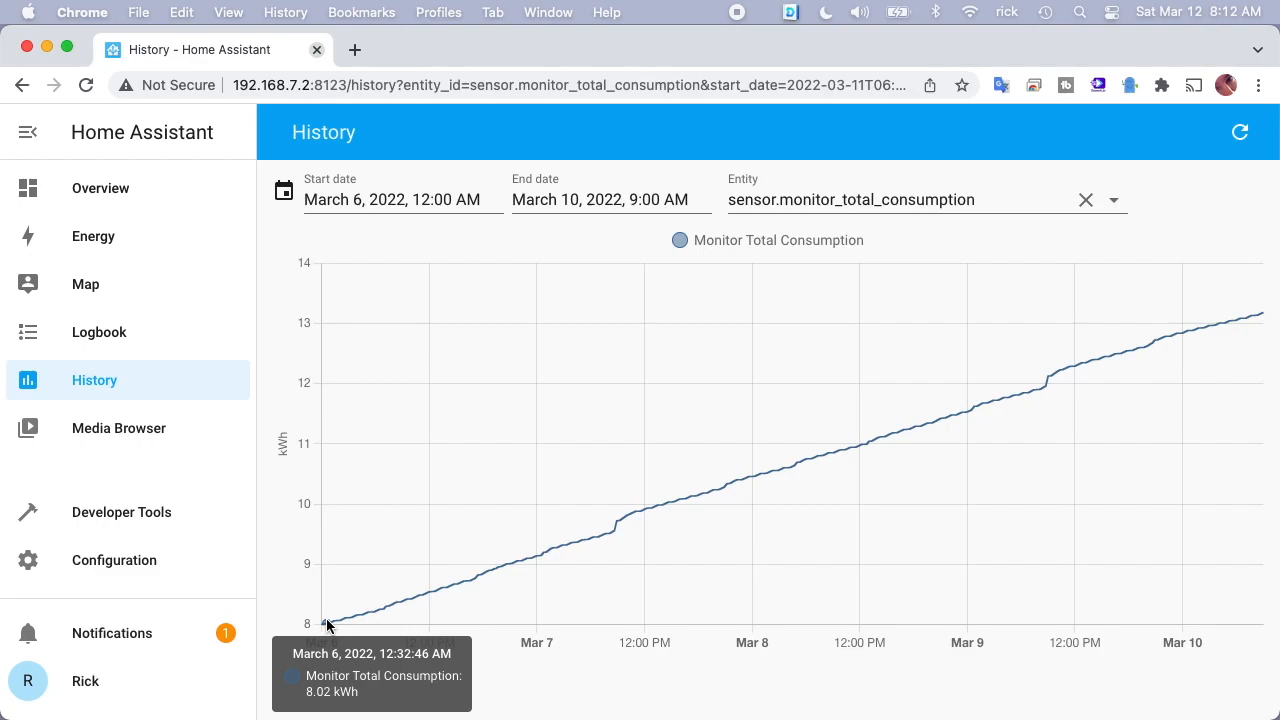
mouse_move(324, 632)
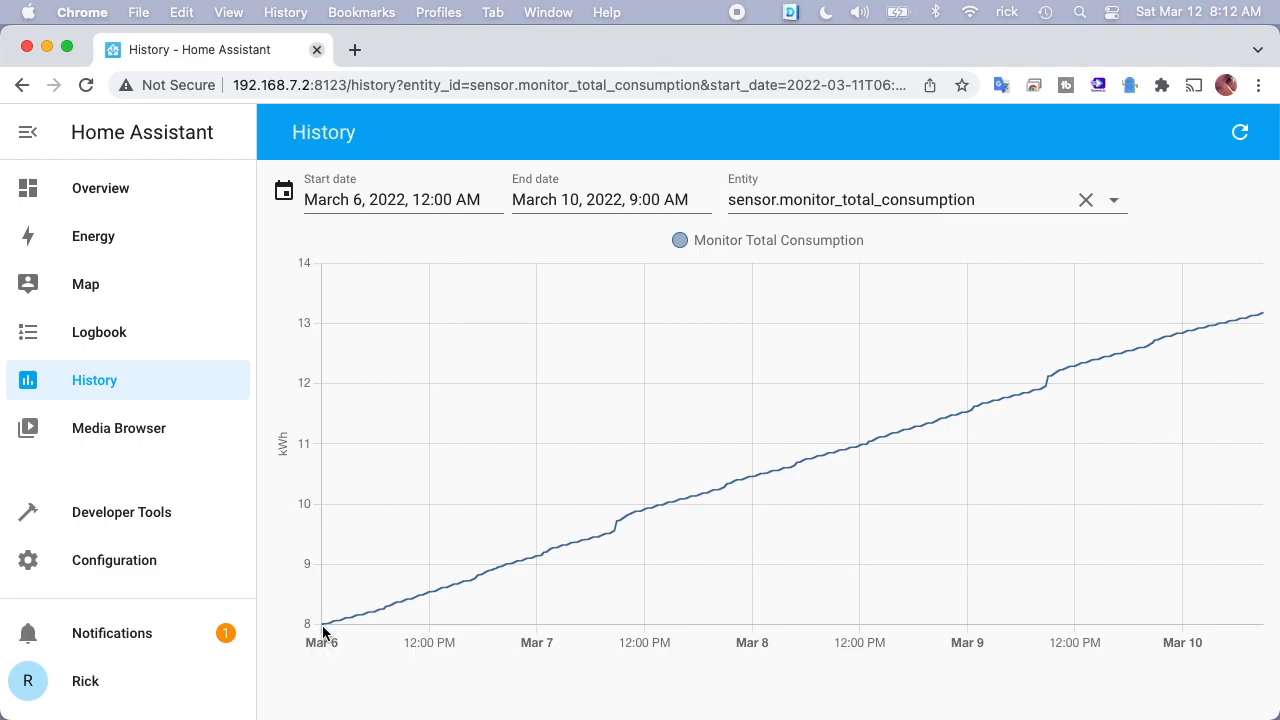
mouse_move(526, 538)
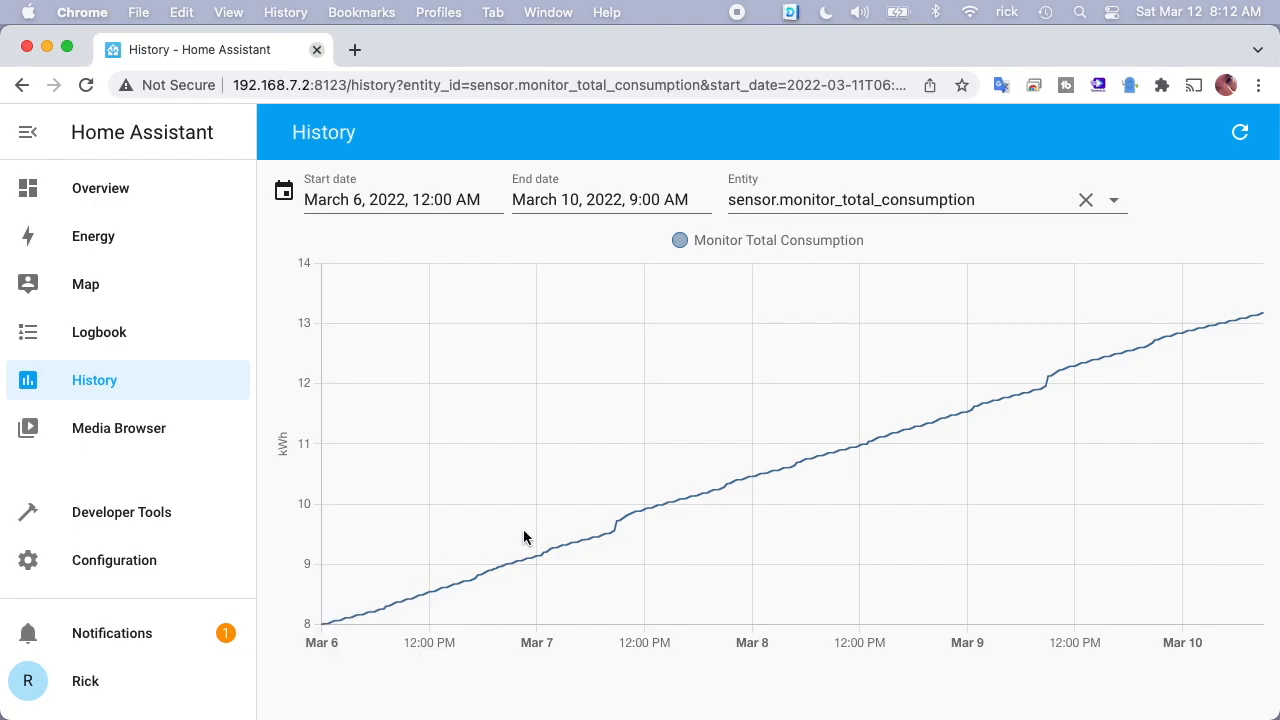
mouse_move(562, 548)
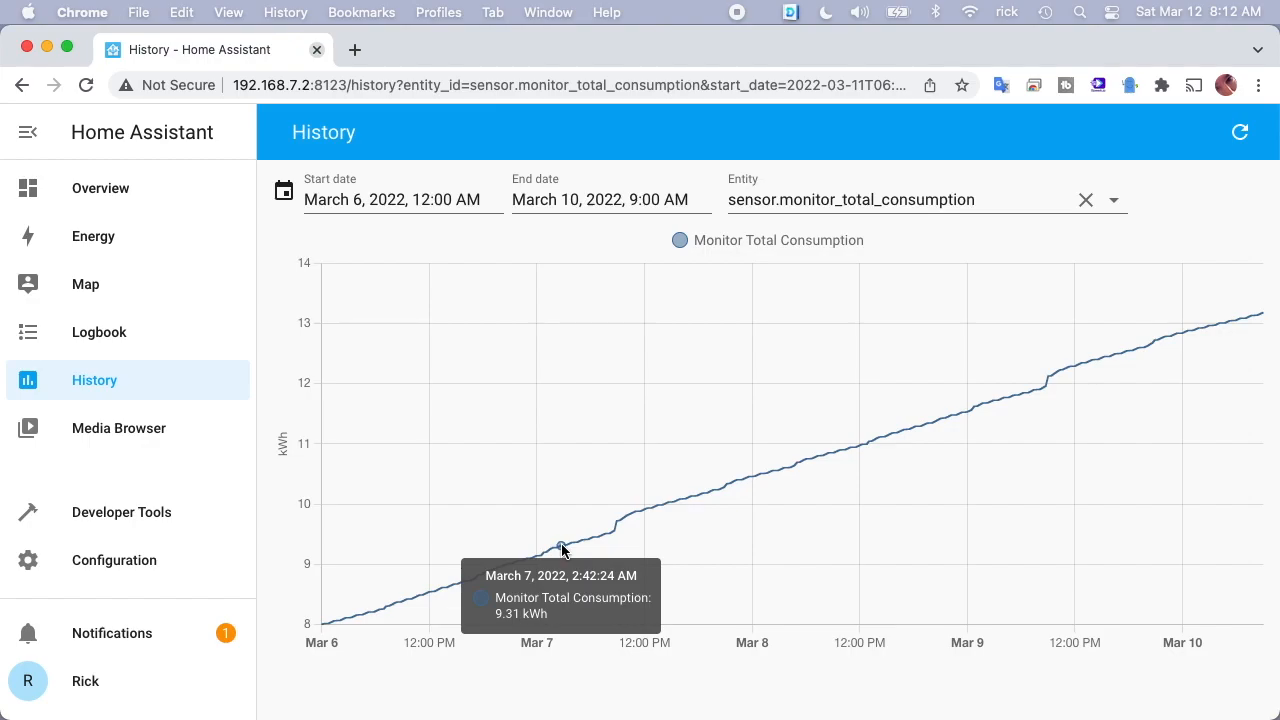
mouse_move(585, 531)
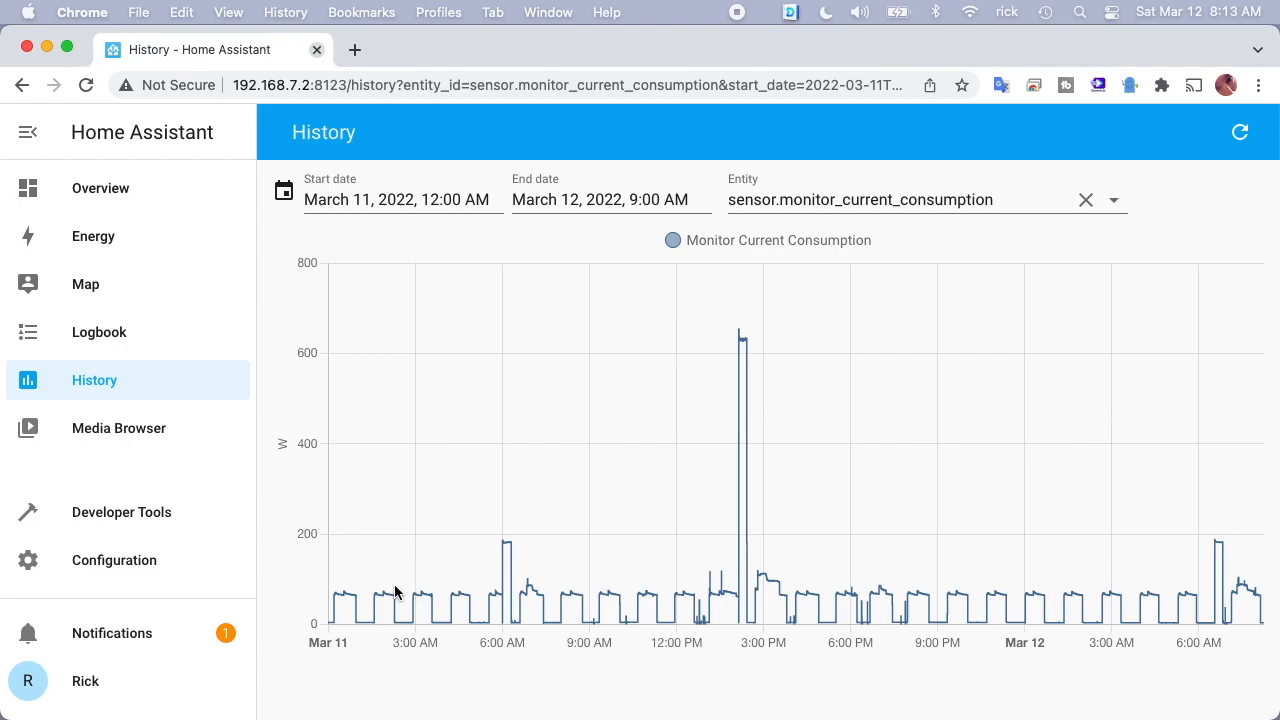
mouse_move(600, 596)
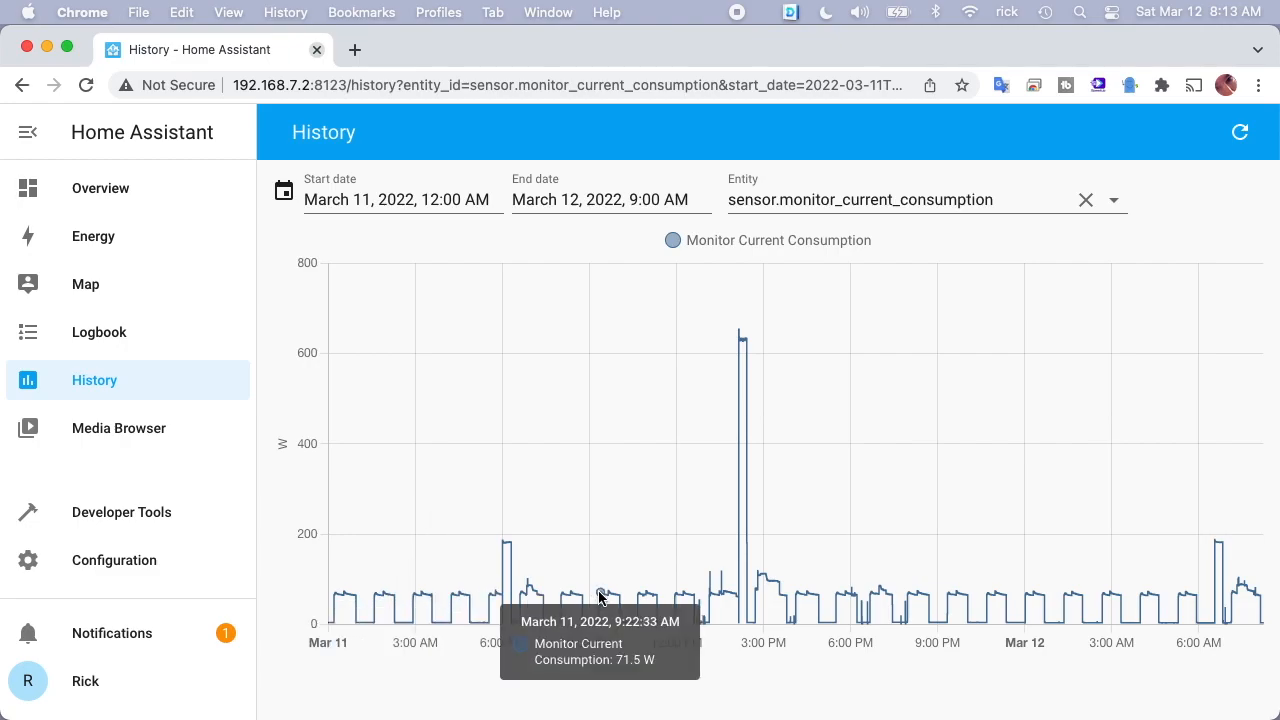
mouse_move(795, 402)
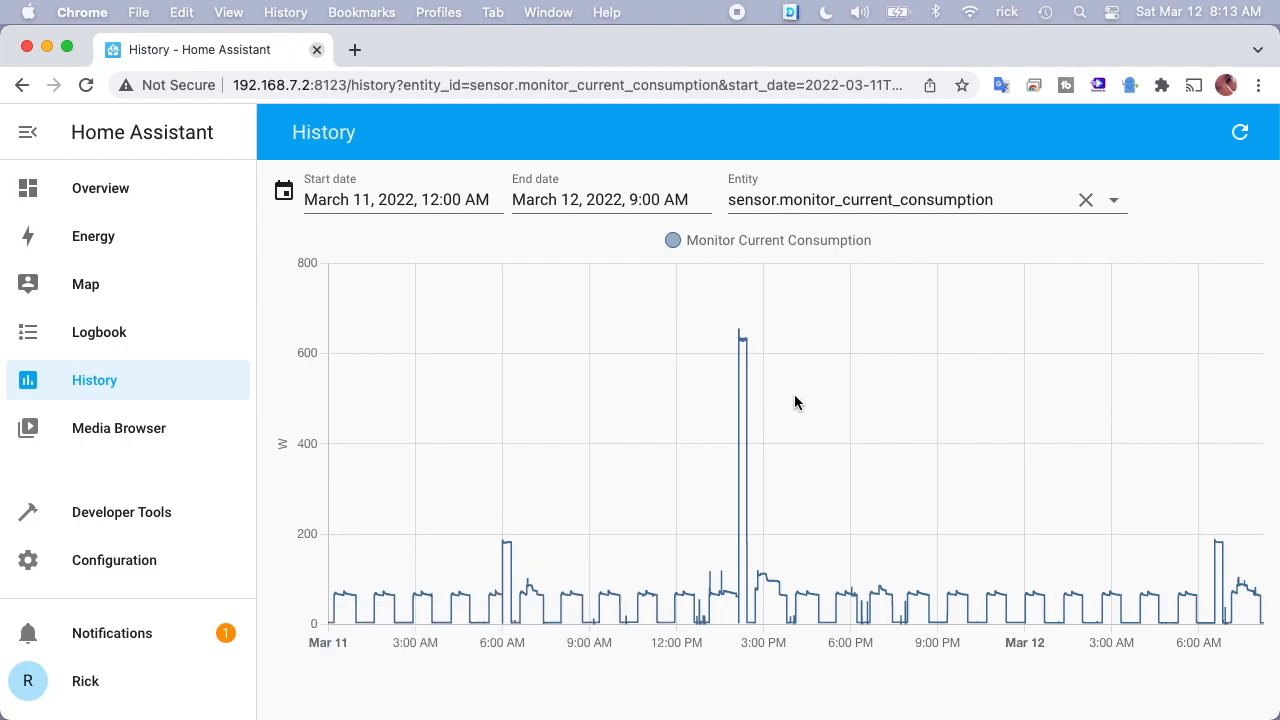
mouse_move(742, 337)
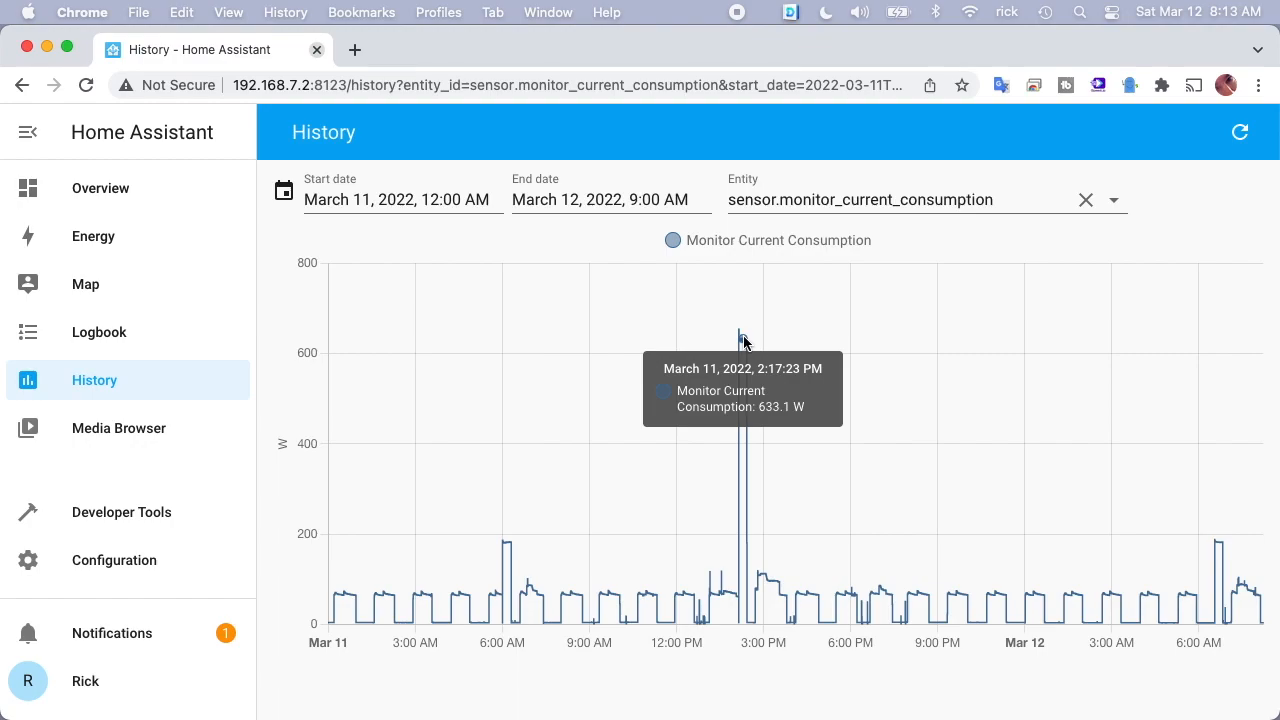
mouse_move(778, 324)
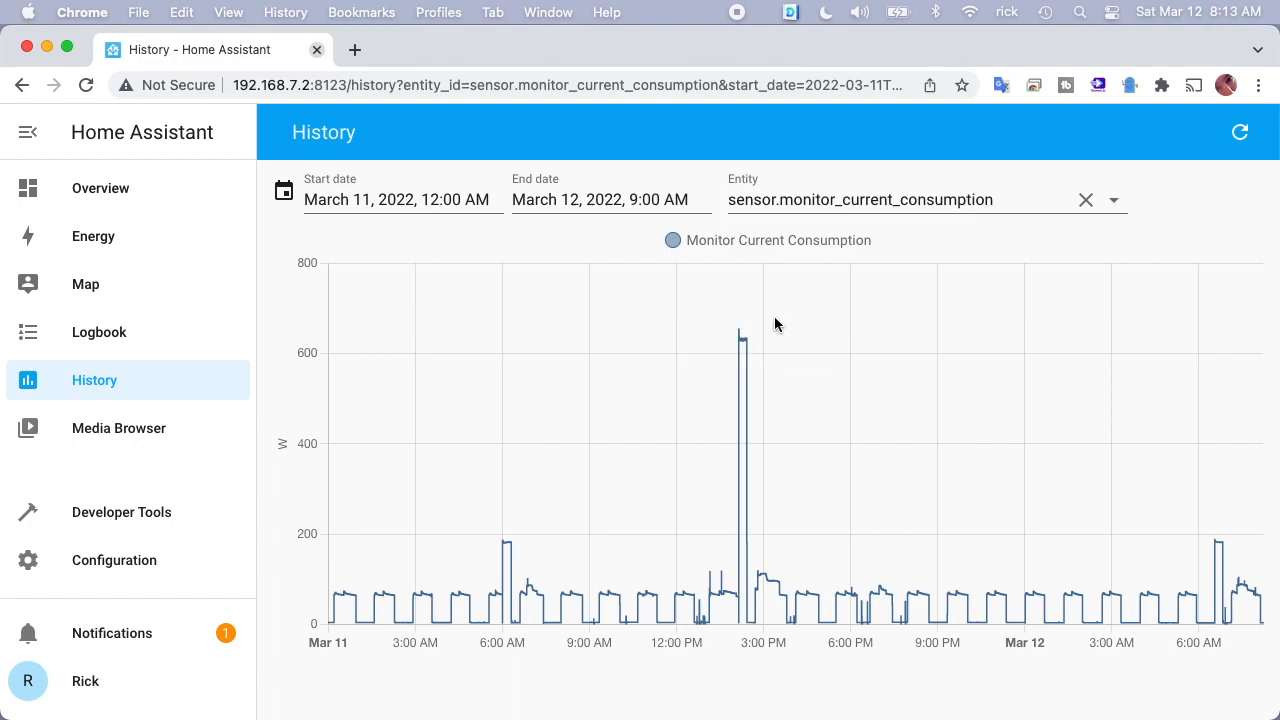